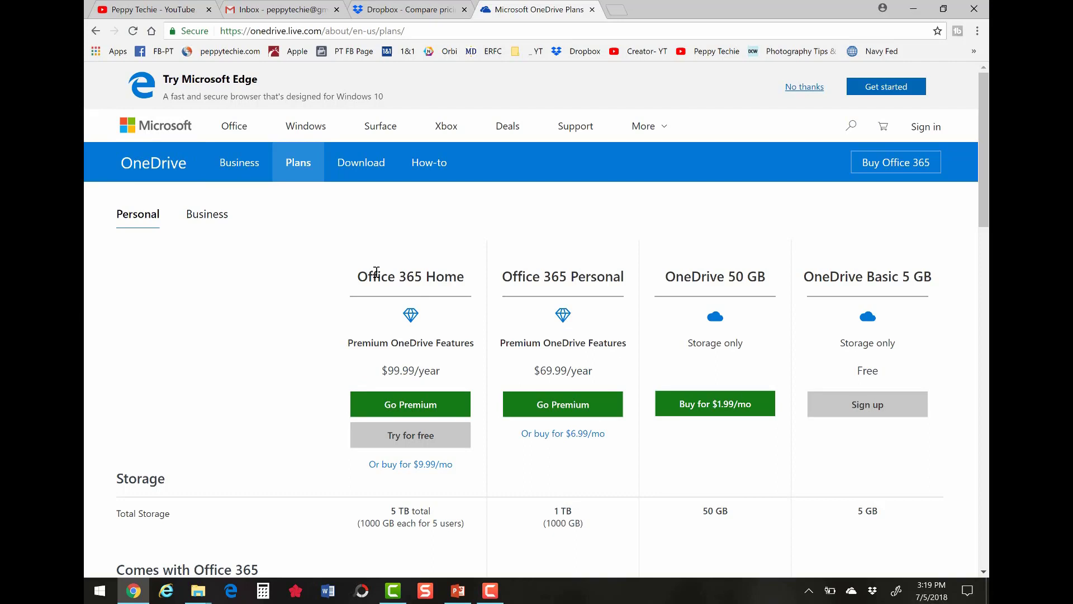
Switch to the Dropbox plans page and show prices billed monthly instead of yearly
{"action": "double_click", "coordinate": [410, 276]}
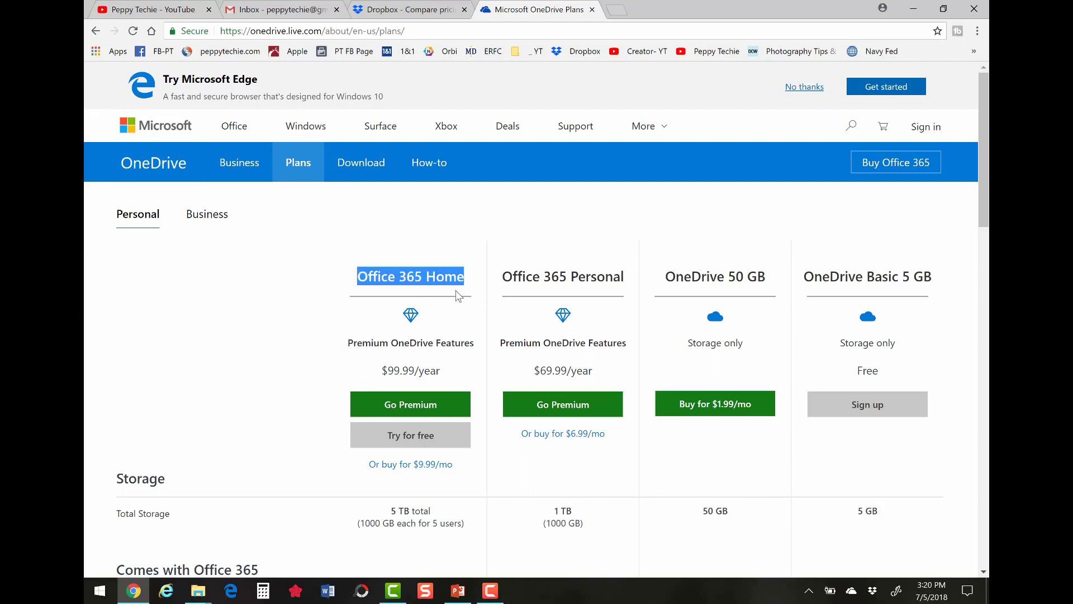
{"action": "mouse_move", "coordinate": [462, 468]}
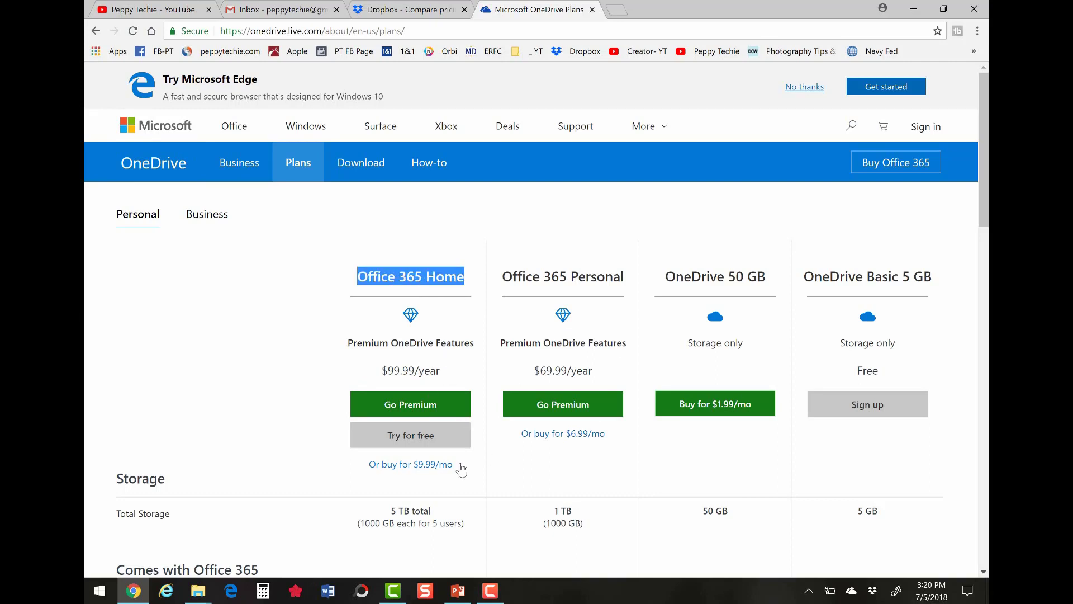
{"action": "mouse_move", "coordinate": [452, 381]}
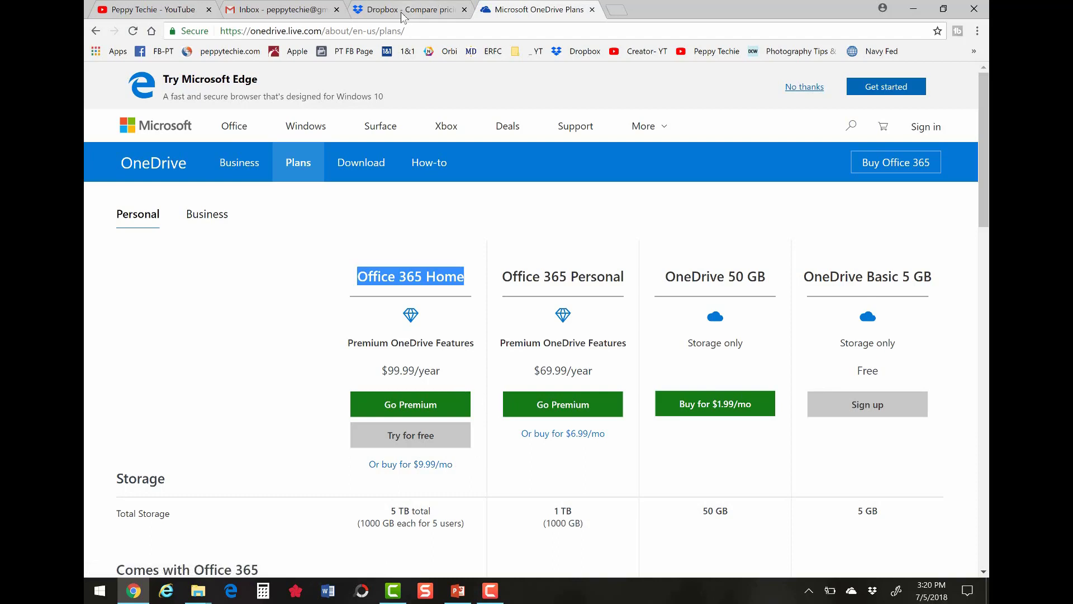
{"action": "left_click", "coordinate": [407, 10]}
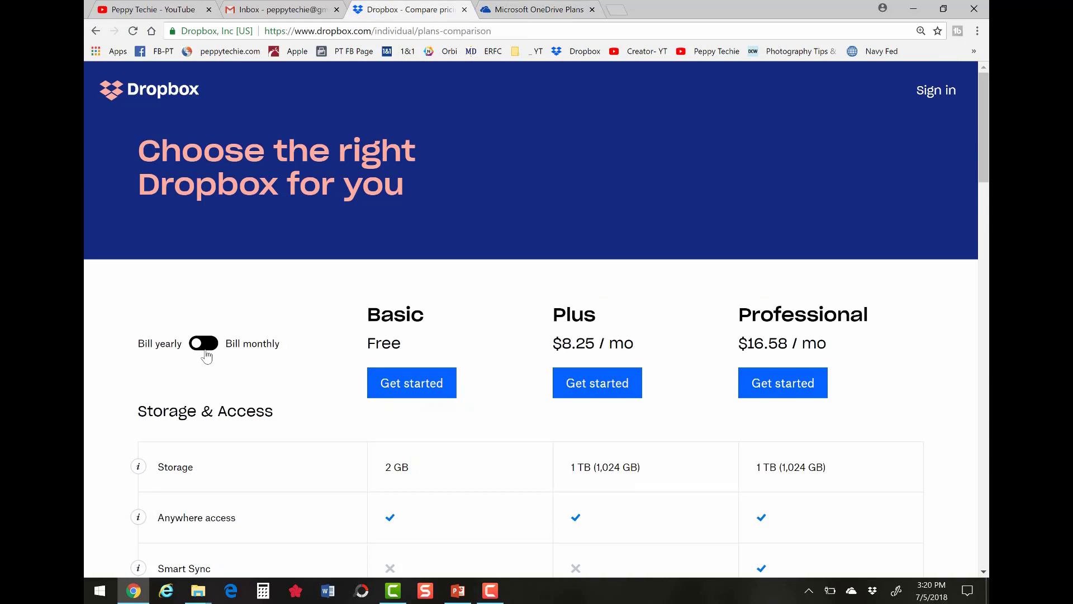
{"action": "left_click", "coordinate": [203, 343]}
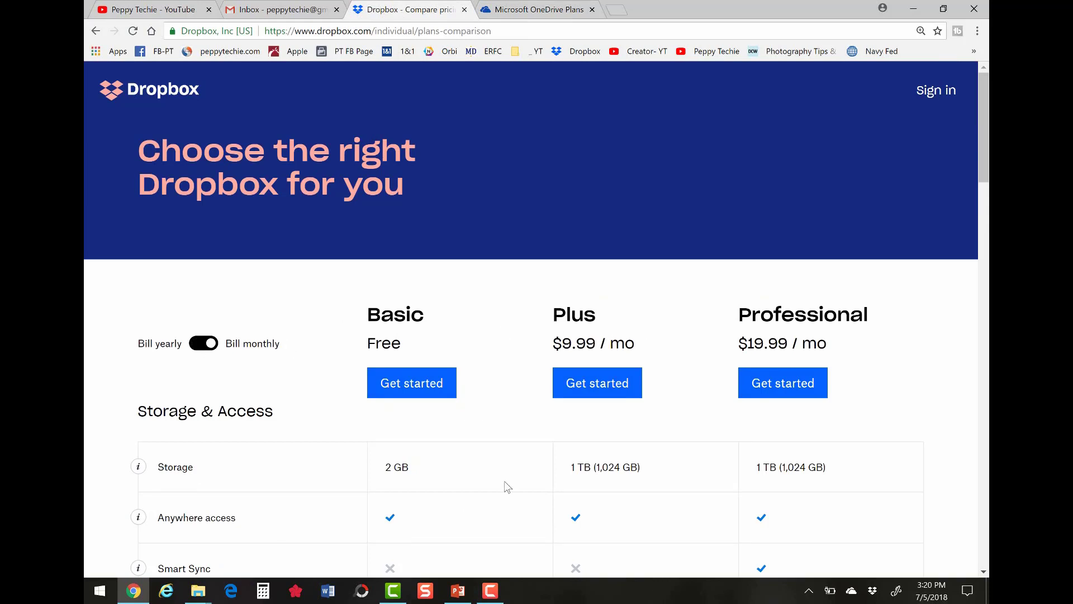
Scroll the Dropbox feature table down to the Sharing & Collaboration rows
{"action": "scroll", "scroll_direction": "down", "scroll_amount": 3}
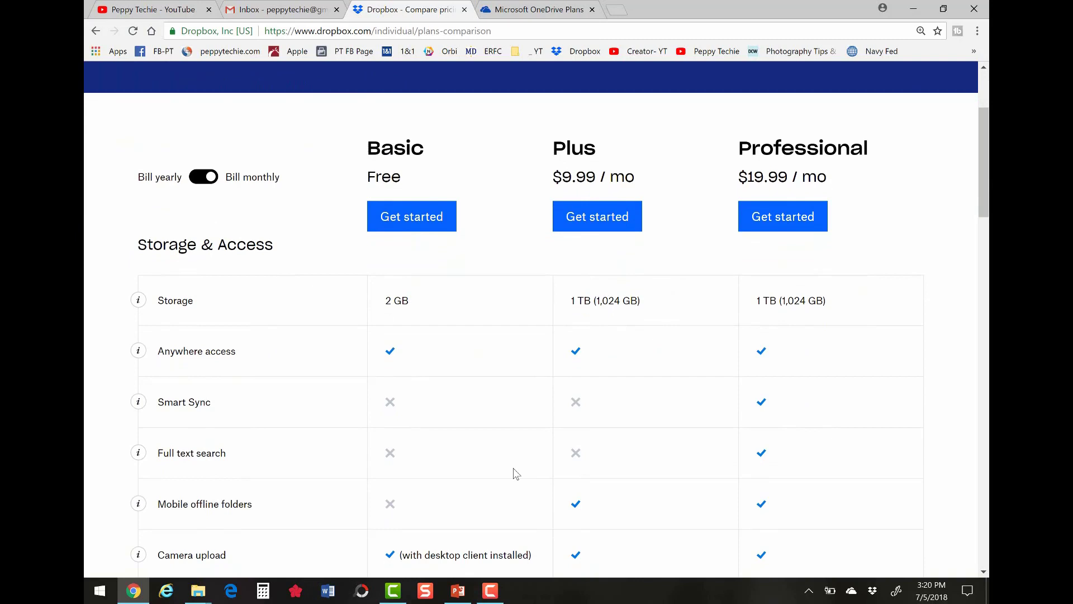
{"action": "scroll", "scroll_direction": "down", "scroll_amount": 3}
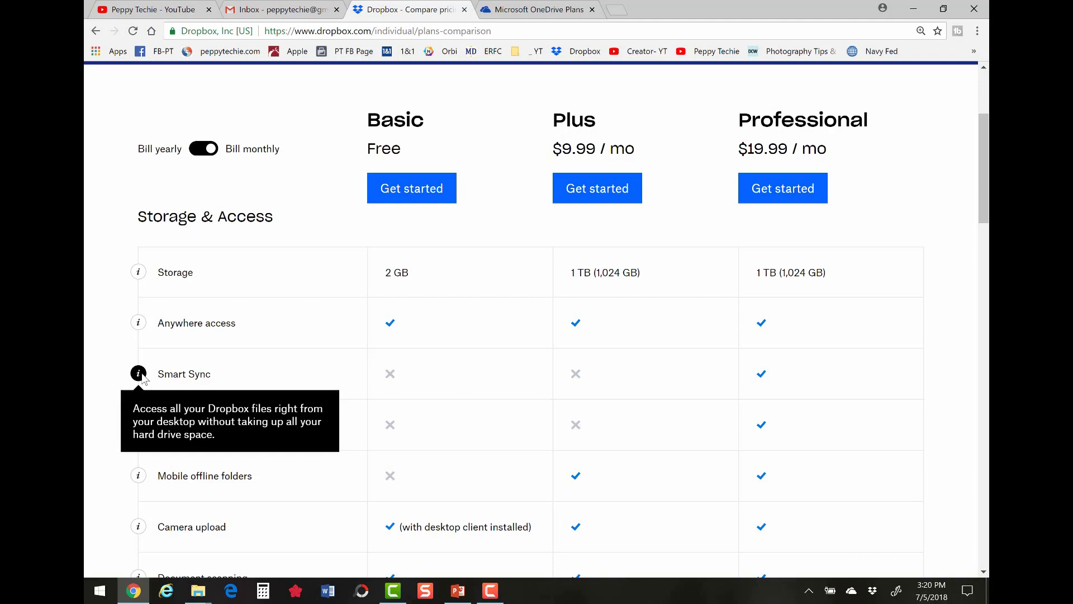
{"action": "mouse_move", "coordinate": [619, 148]}
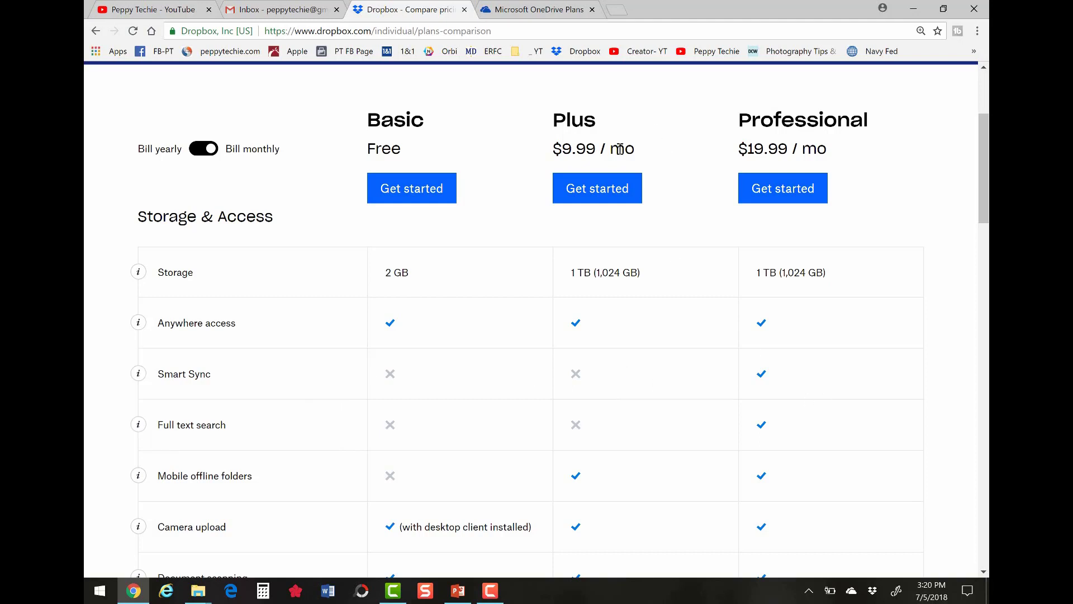
{"action": "mouse_move", "coordinate": [811, 176]}
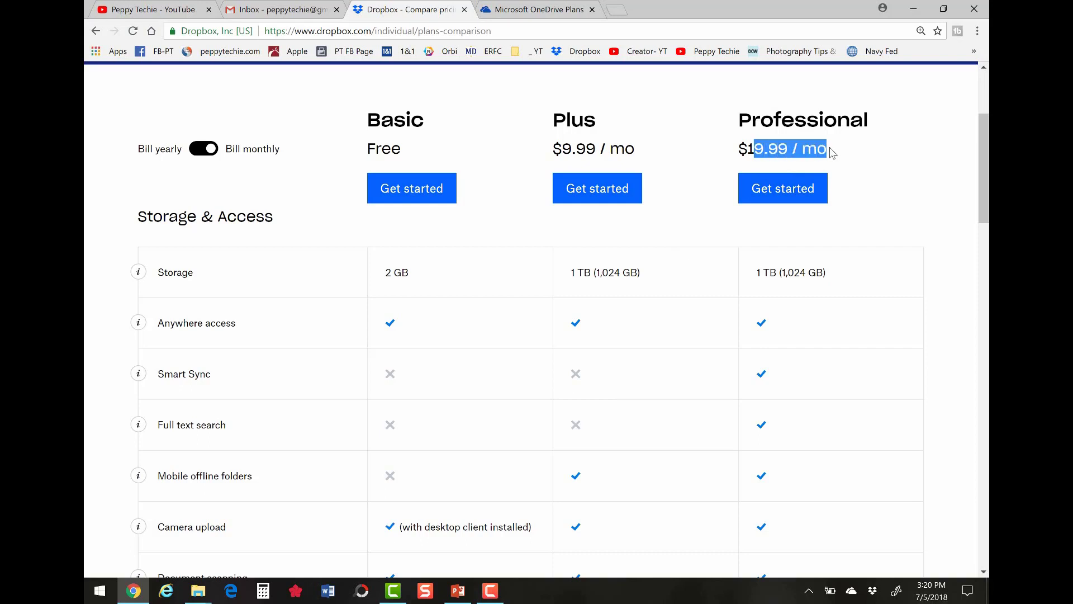
{"action": "mouse_move", "coordinate": [741, 440]}
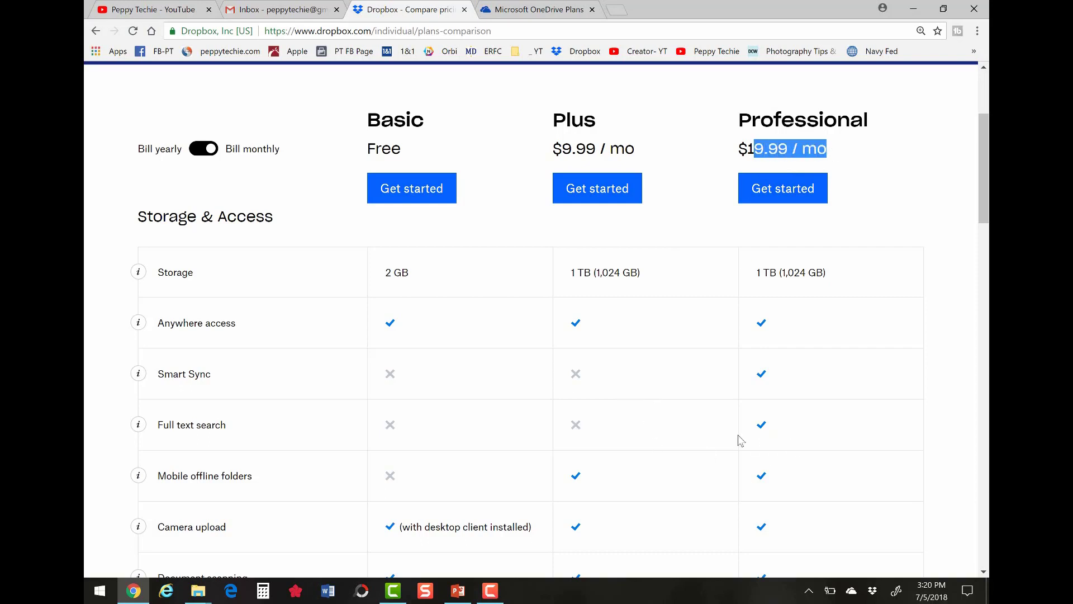
{"action": "mouse_move", "coordinate": [595, 381]}
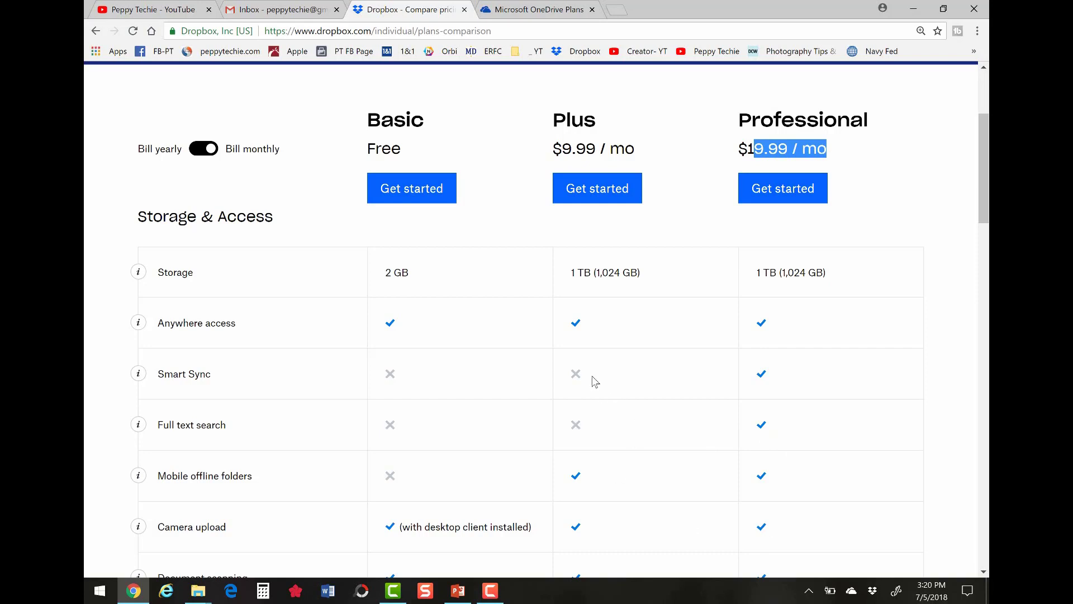
{"action": "mouse_move", "coordinate": [599, 414]}
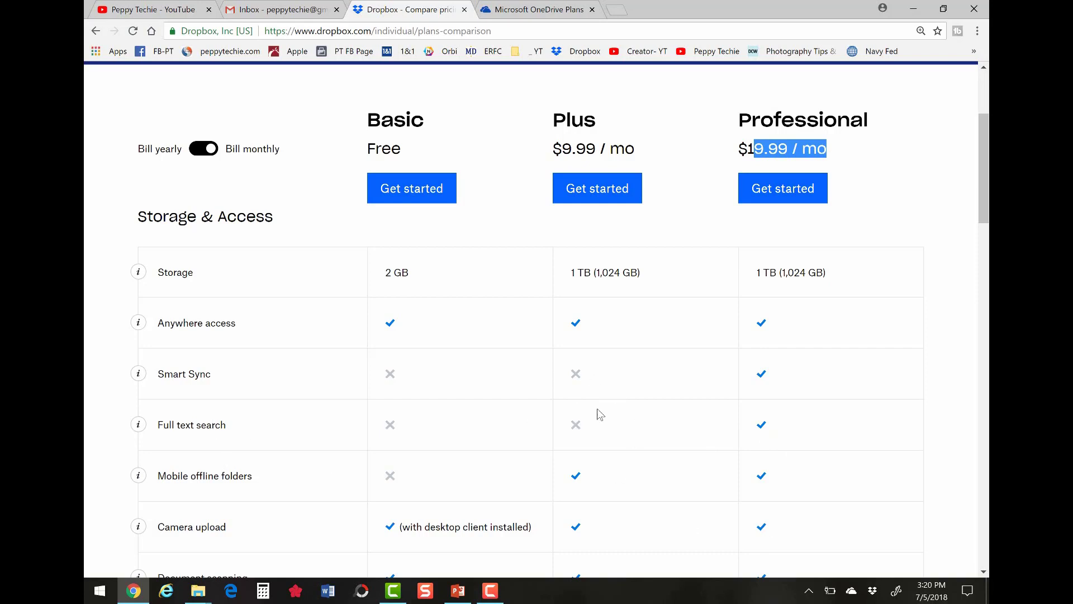
{"action": "scroll", "scroll_direction": "down", "scroll_amount": 3}
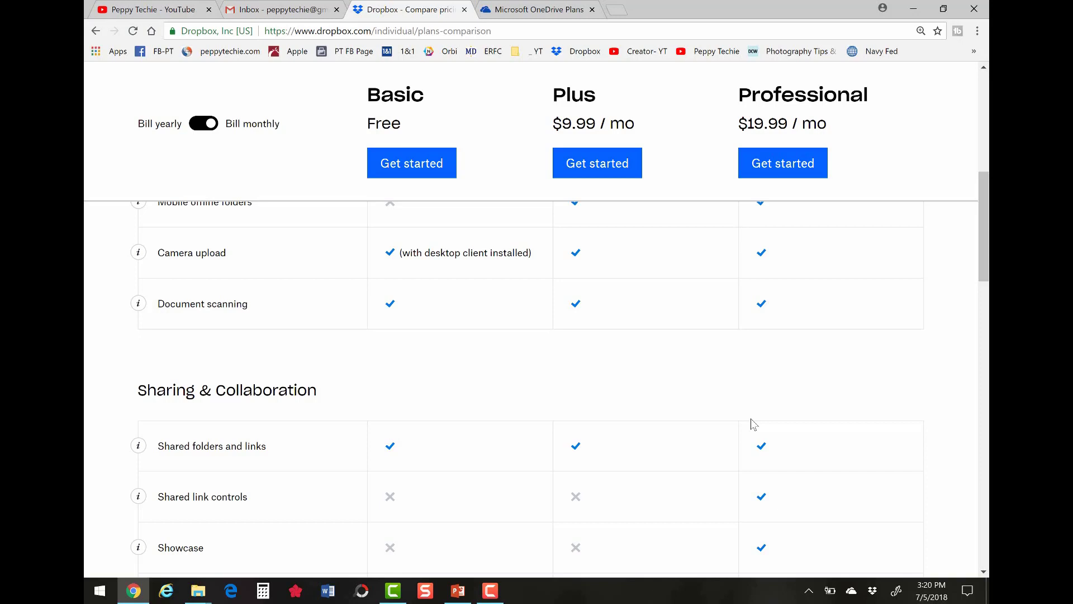
{"action": "scroll", "scroll_direction": "down", "scroll_amount": 3}
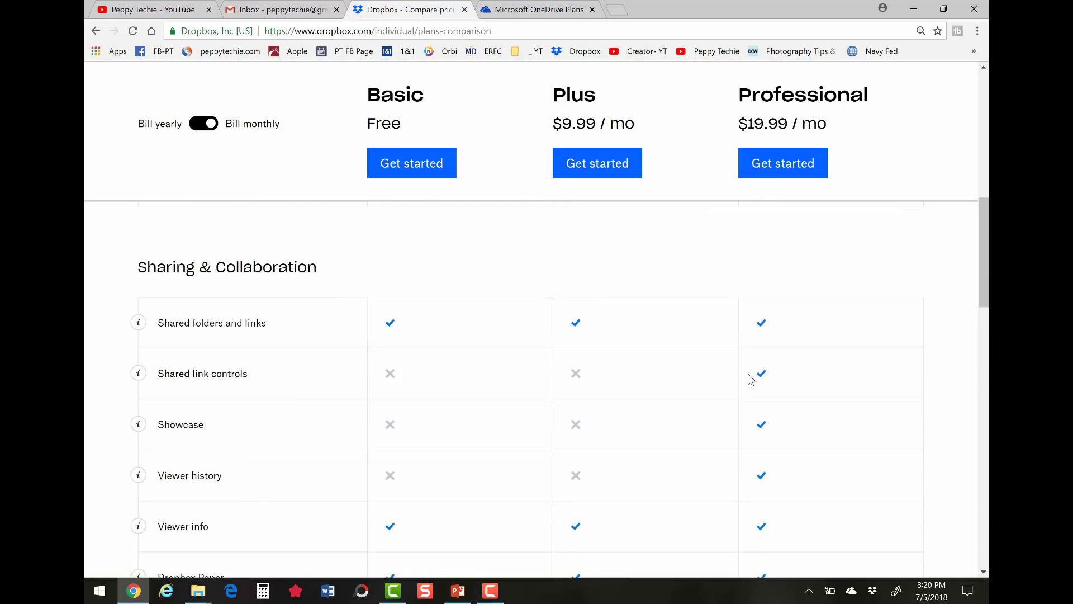
{"action": "mouse_move", "coordinate": [594, 389]}
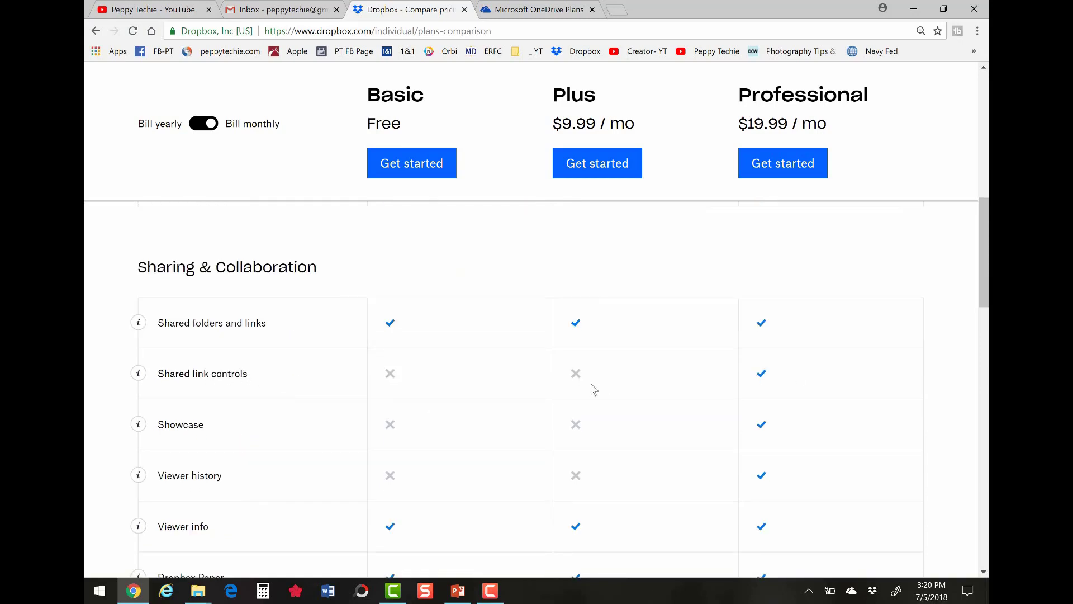
Return to the OneDrive plans page and highlight the 1 TB storage for Office 365 Personal
{"action": "left_click", "coordinate": [538, 10]}
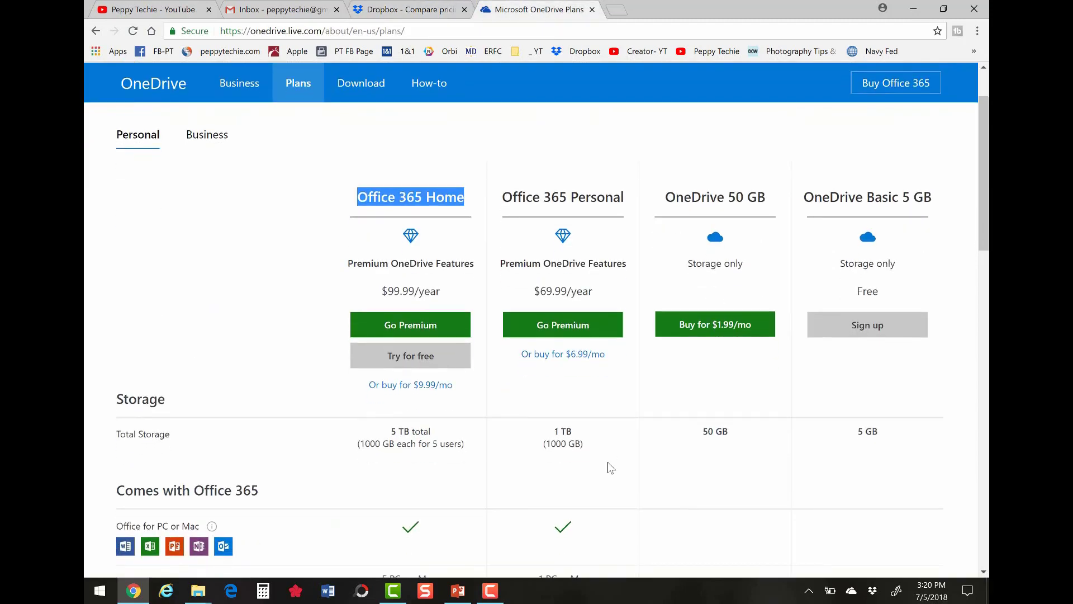
{"action": "scroll", "scroll_direction": "down", "scroll_amount": 3}
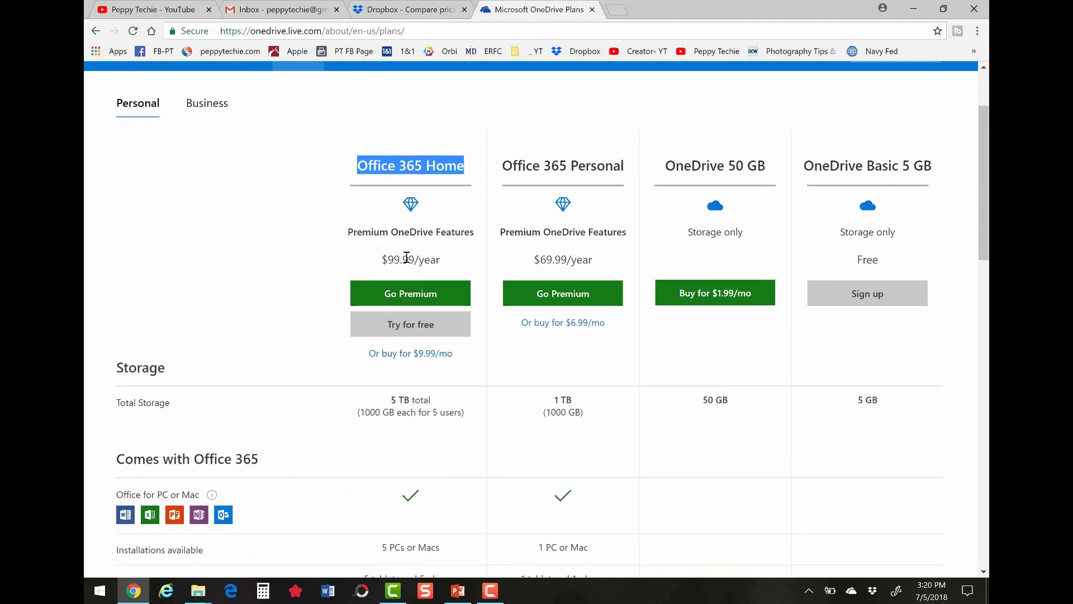
{"action": "scroll", "scroll_direction": "down", "scroll_amount": 3}
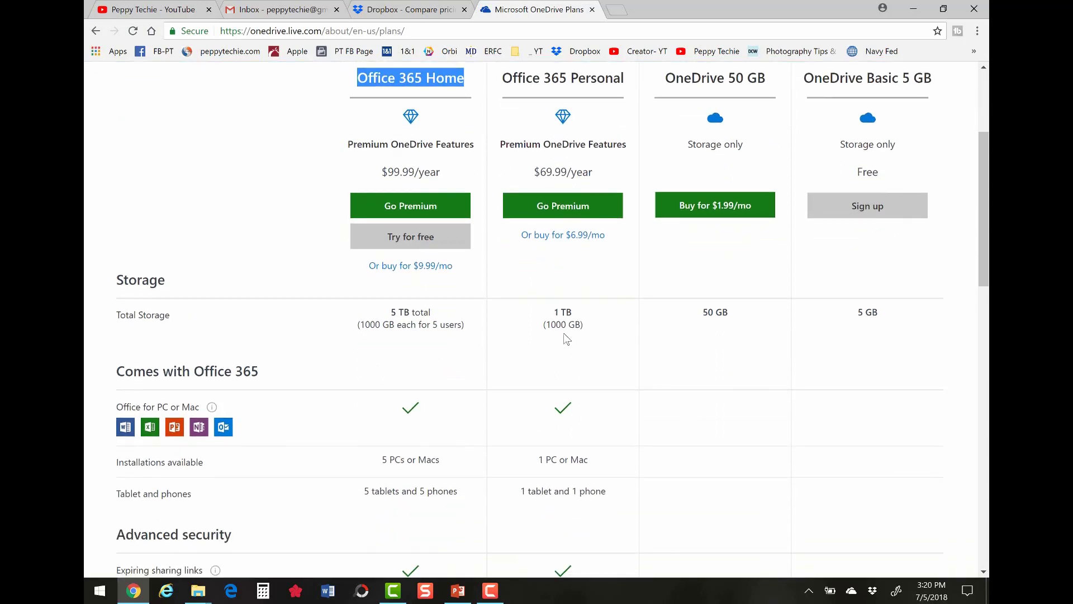
{"action": "mouse_move", "coordinate": [582, 313]}
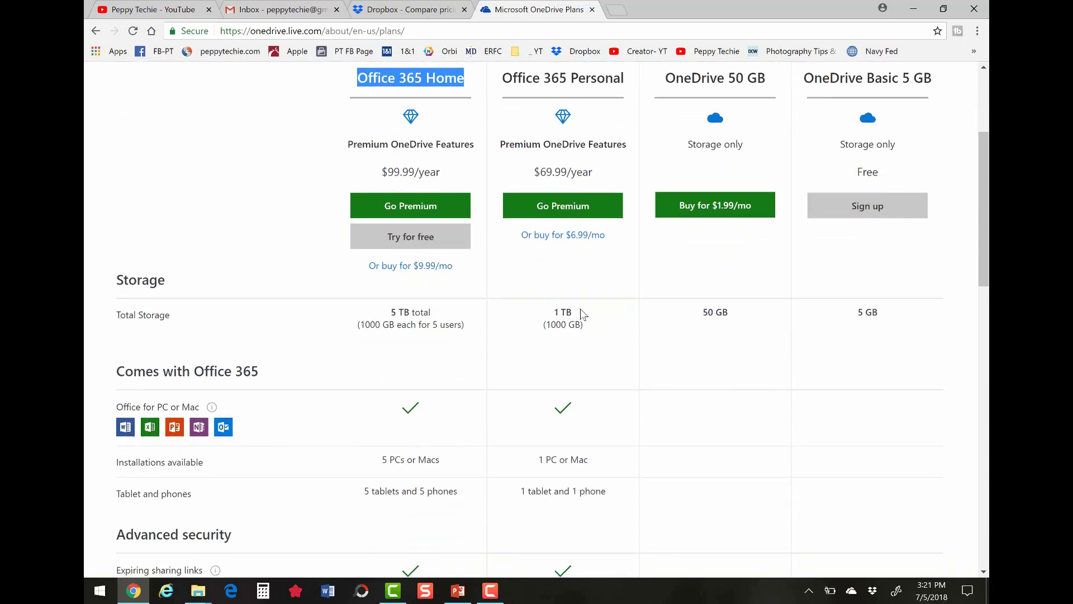
{"action": "mouse_move", "coordinate": [593, 287]}
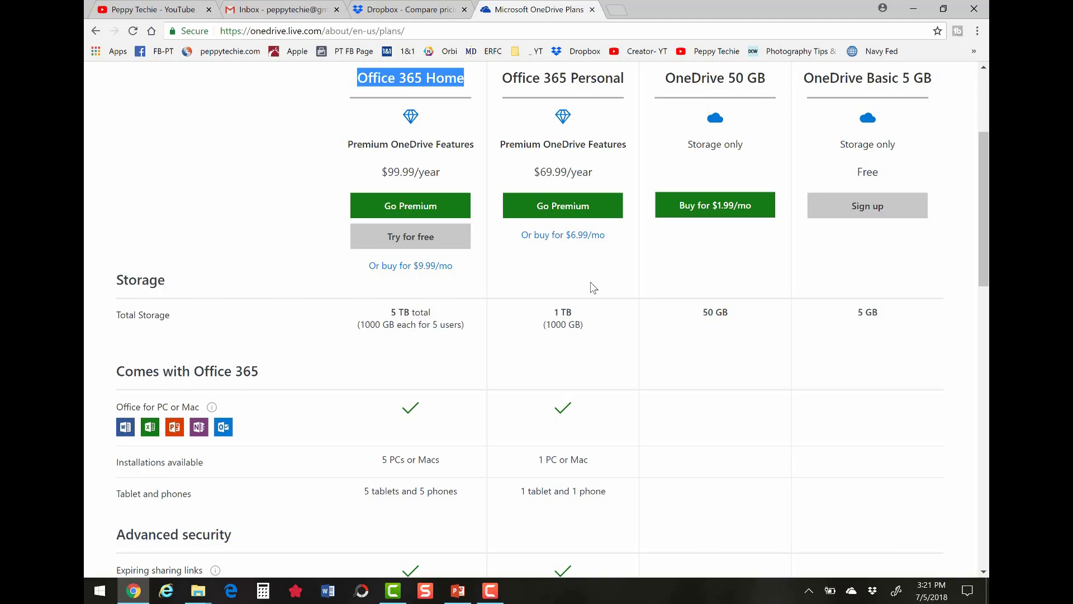
{"action": "mouse_move", "coordinate": [597, 495]}
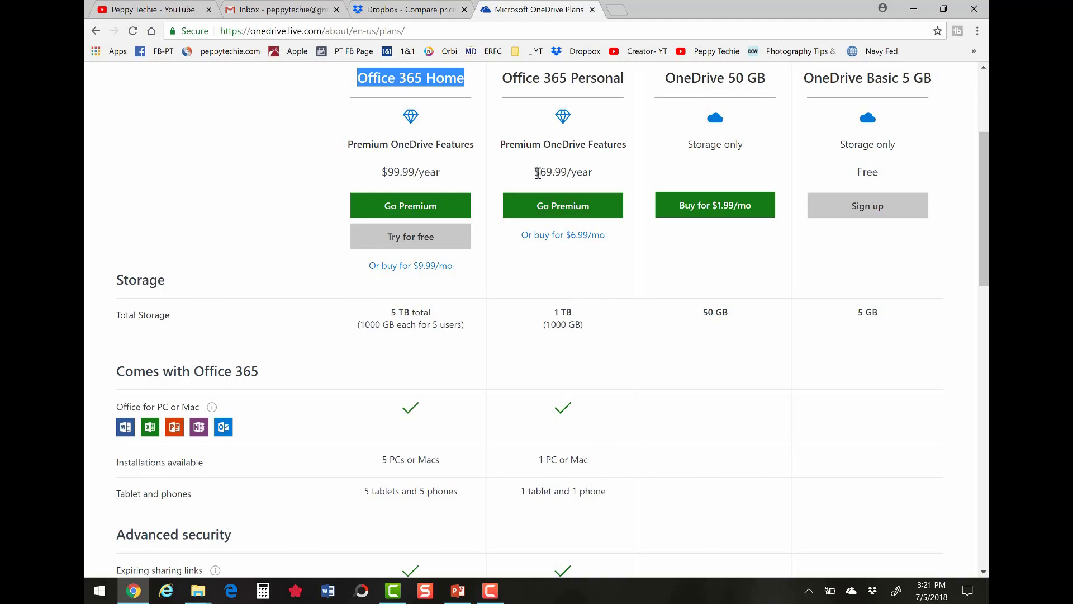
{"action": "mouse_move", "coordinate": [568, 241]}
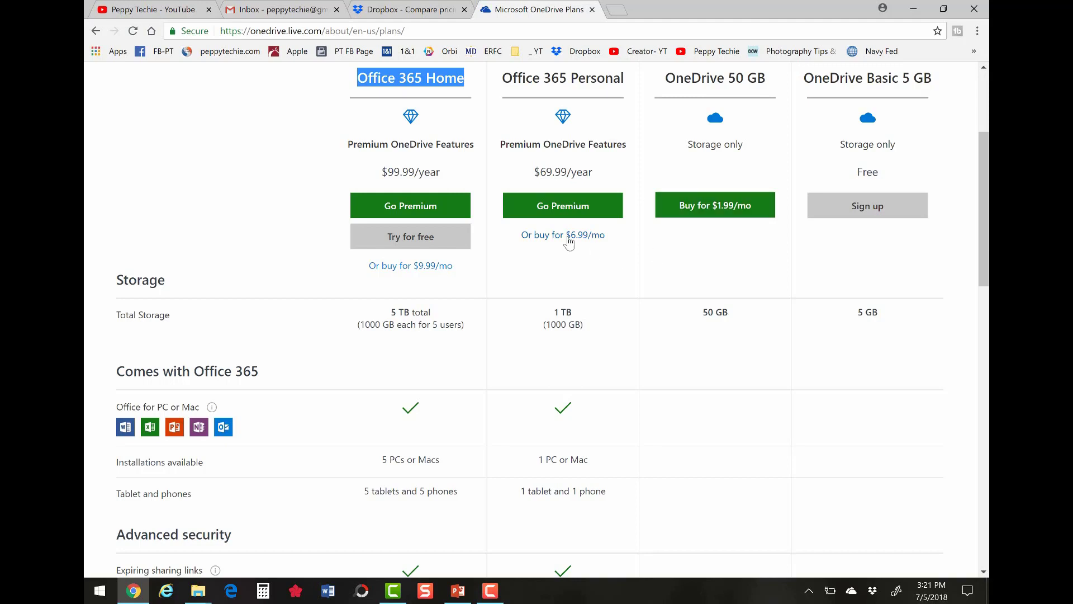
{"action": "mouse_move", "coordinate": [603, 94]}
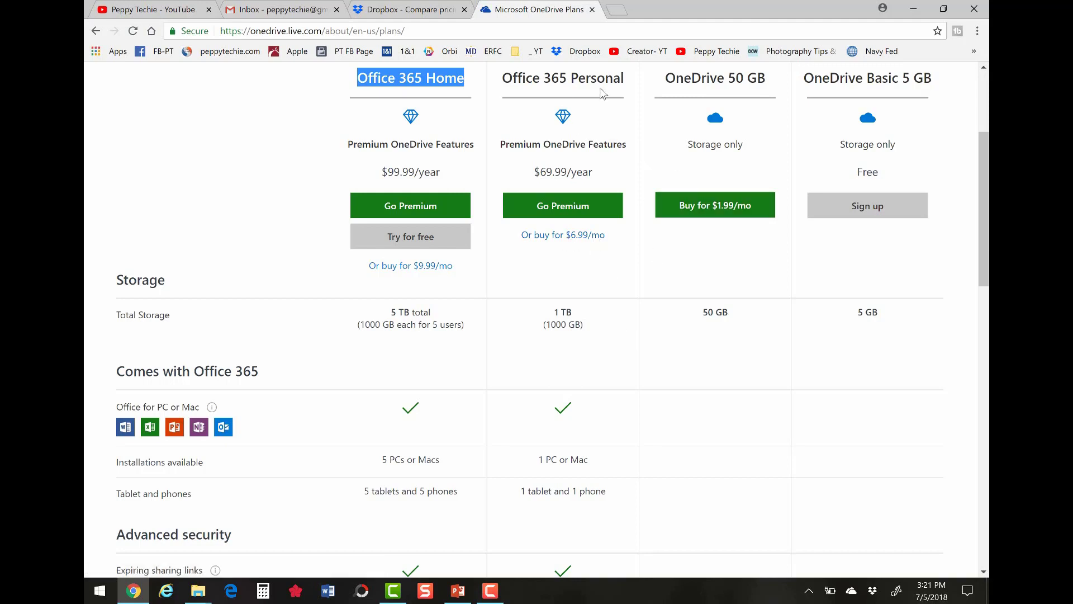
{"action": "double_click", "coordinate": [562, 312]}
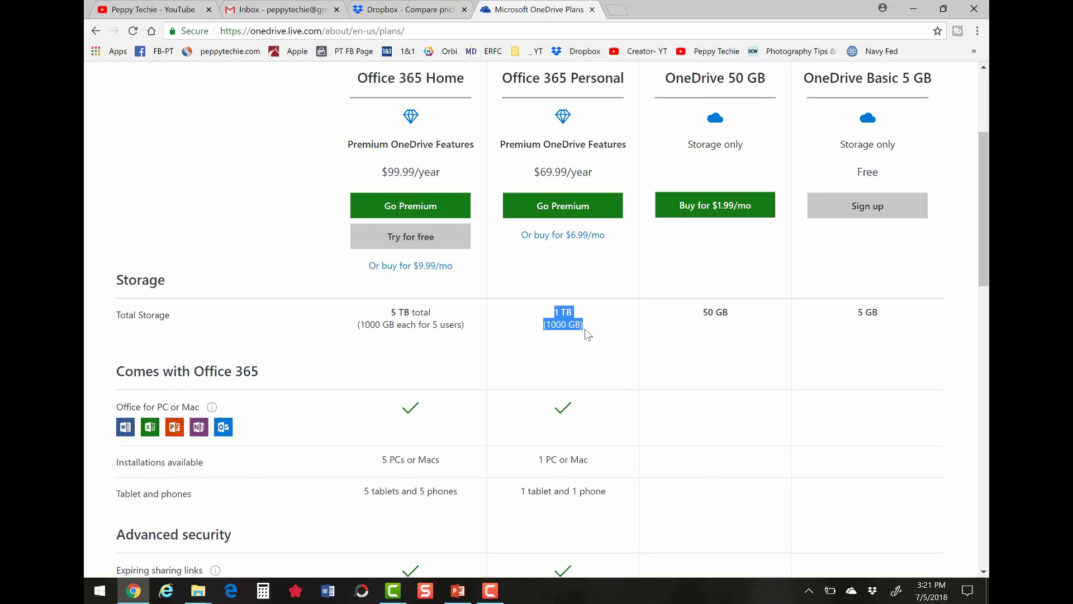
{"action": "mouse_move", "coordinate": [208, 422]}
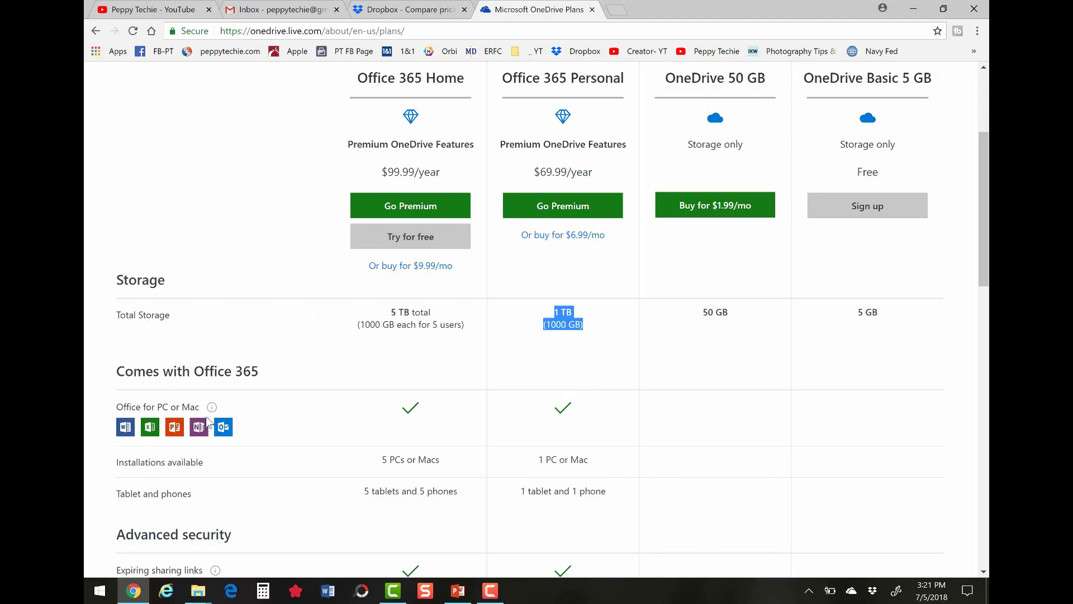
{"action": "mouse_move", "coordinate": [211, 407]}
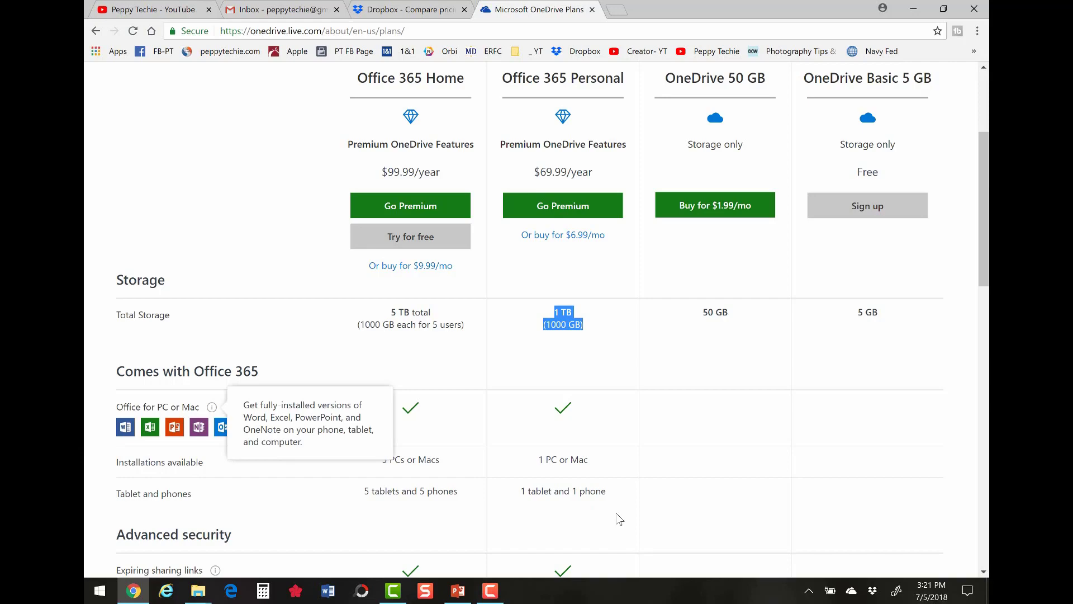
Review the OneDrive core features rows, then bring the local Dropbox folder window to the front
{"action": "scroll", "scroll_direction": "down", "scroll_amount": 3}
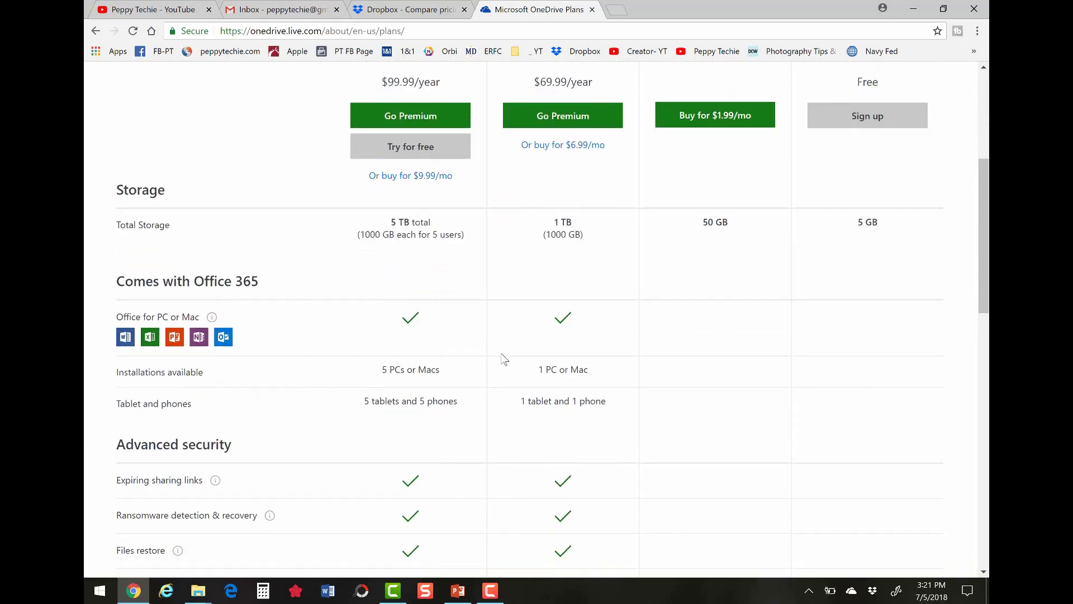
{"action": "mouse_move", "coordinate": [462, 425]}
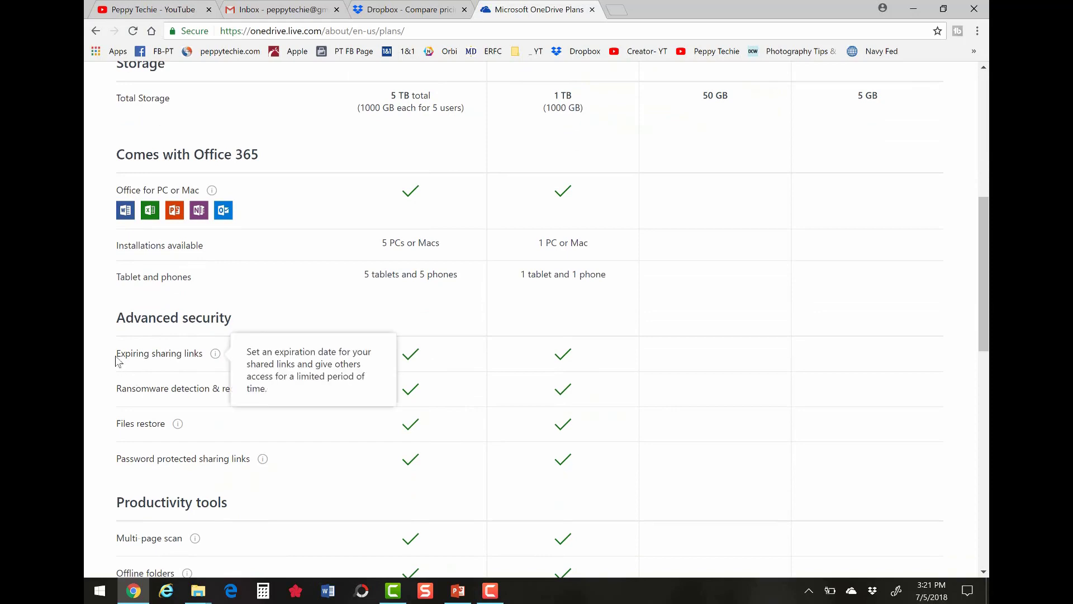
{"action": "mouse_move", "coordinate": [406, 381]}
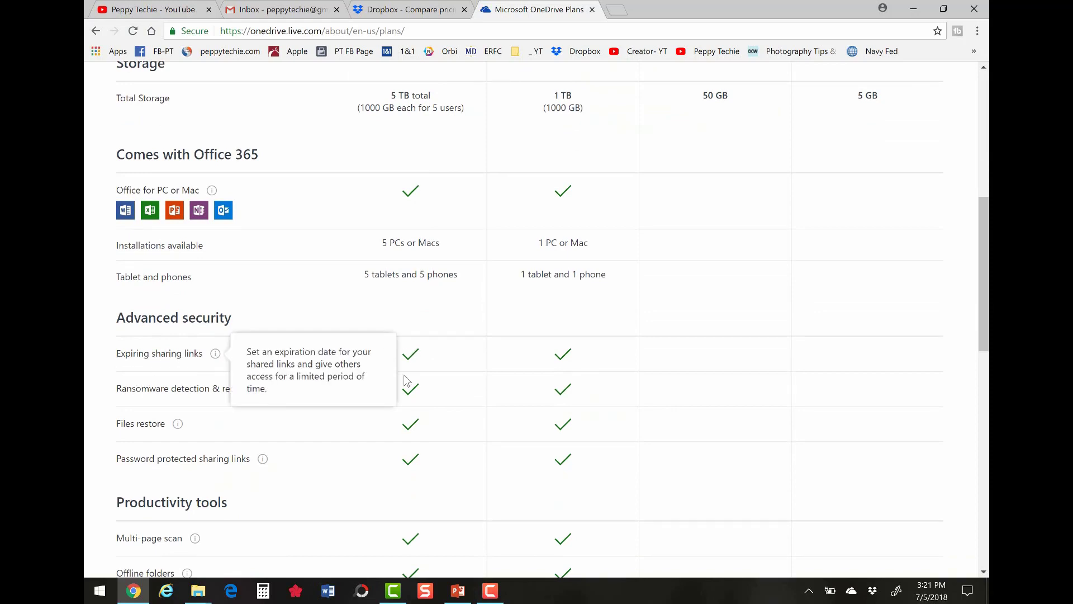
{"action": "mouse_move", "coordinate": [270, 388]}
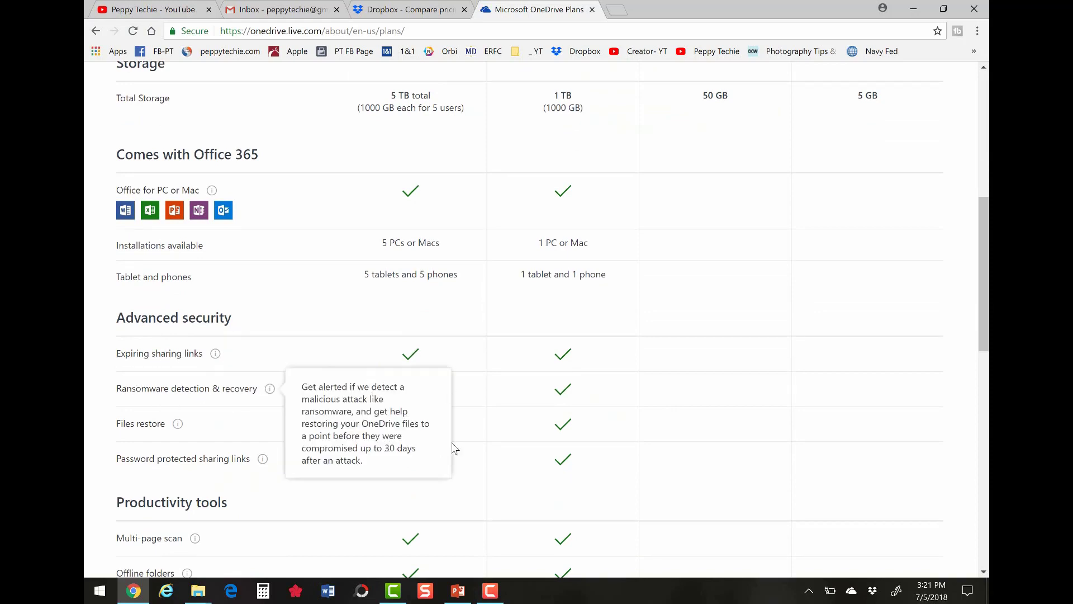
{"action": "scroll", "scroll_direction": "down", "scroll_amount": 3}
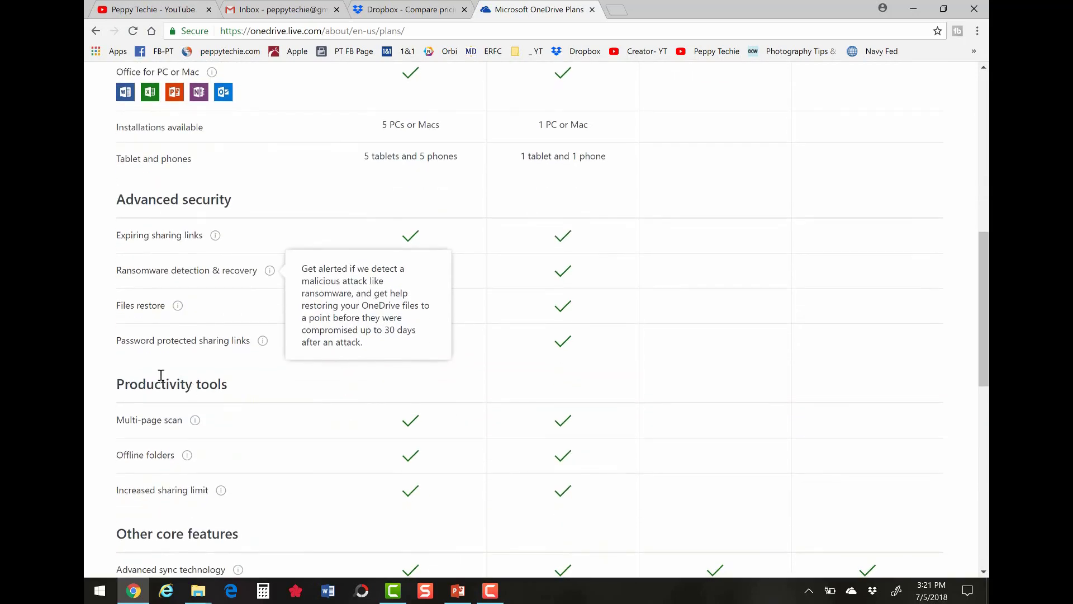
{"action": "scroll", "scroll_direction": "down", "scroll_amount": 3}
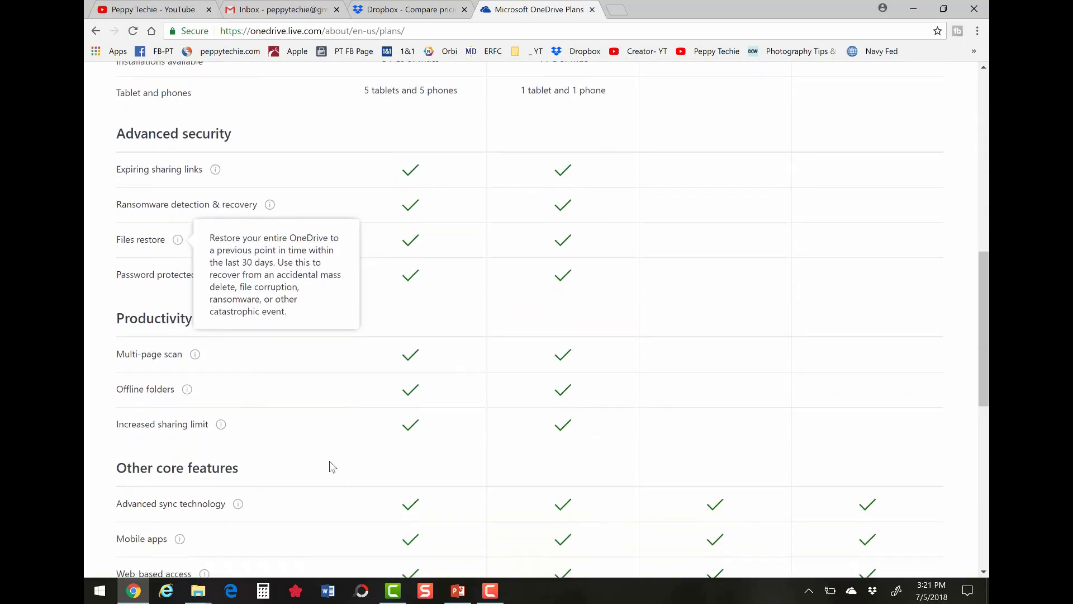
{"action": "scroll", "scroll_direction": "down", "scroll_amount": 3}
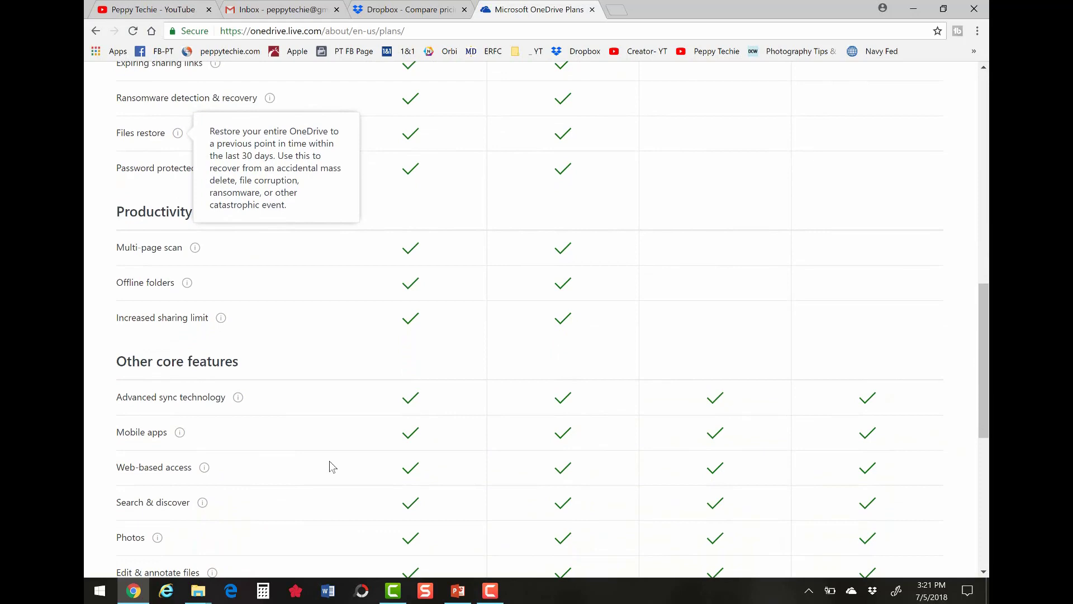
{"action": "scroll", "scroll_direction": "down", "scroll_amount": 3}
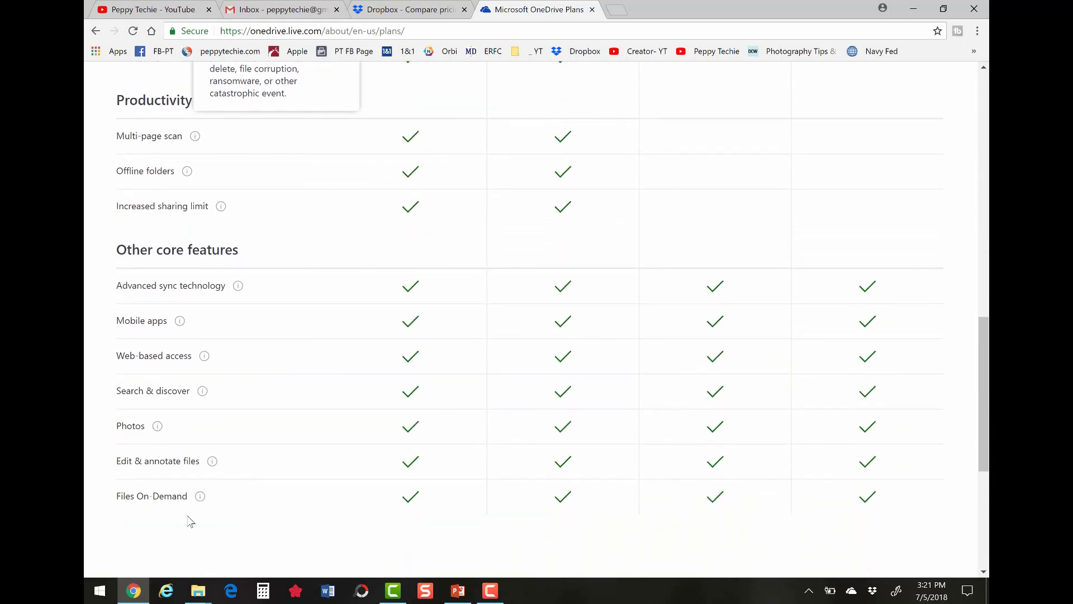
{"action": "mouse_move", "coordinate": [237, 285]}
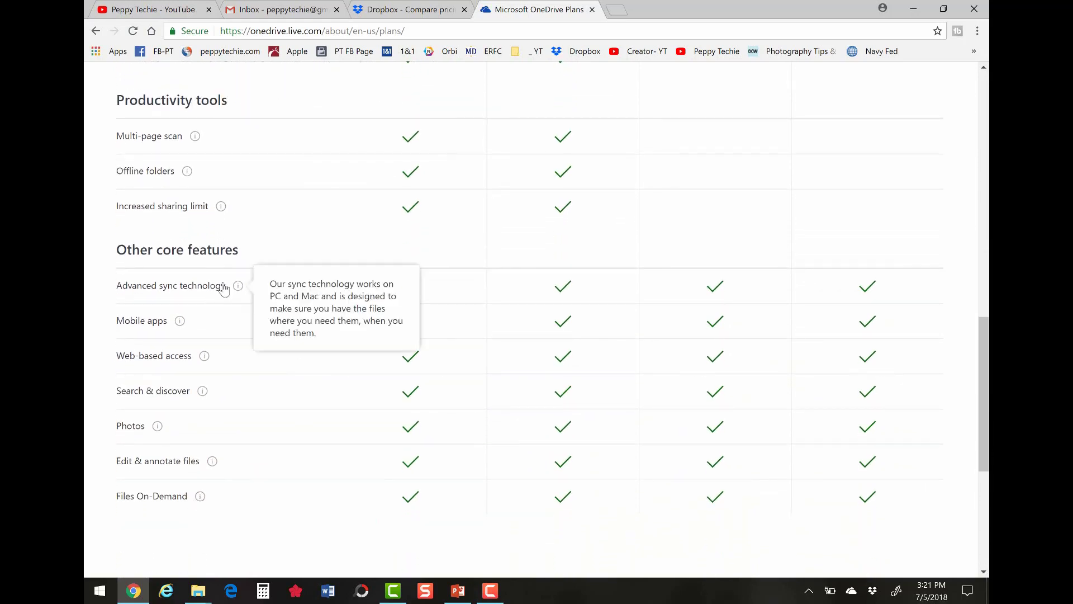
{"action": "mouse_move", "coordinate": [236, 286]}
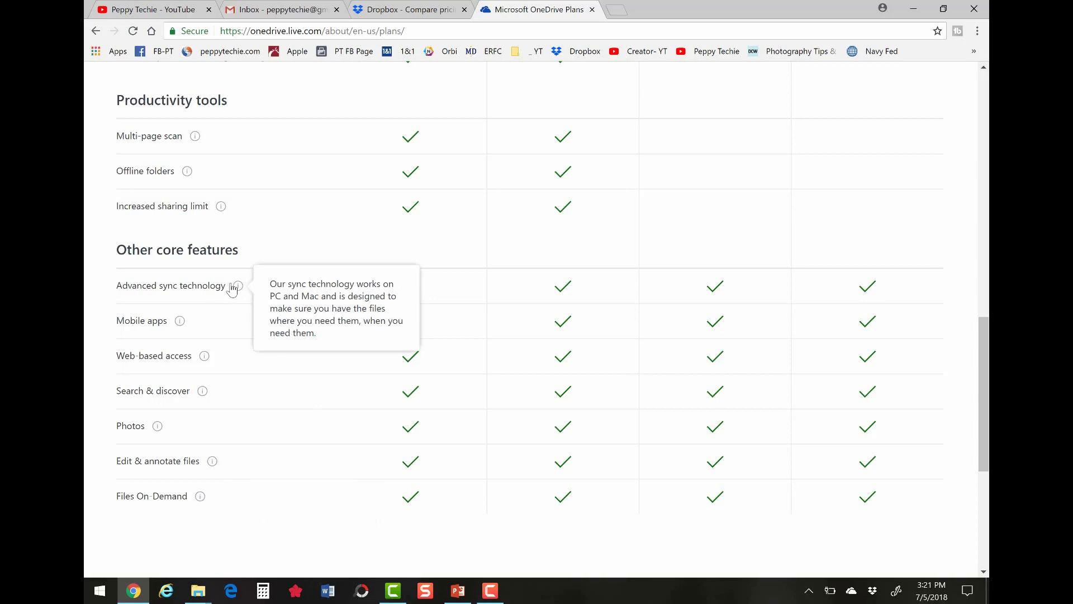
{"action": "left_click", "coordinate": [196, 590]}
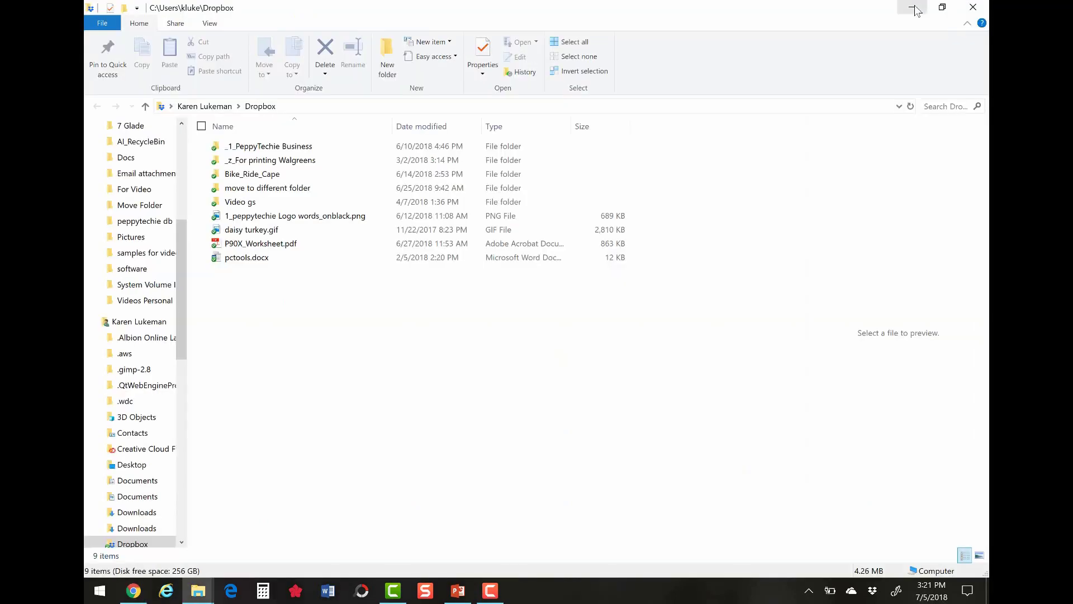
{"action": "mouse_move", "coordinate": [227, 336]}
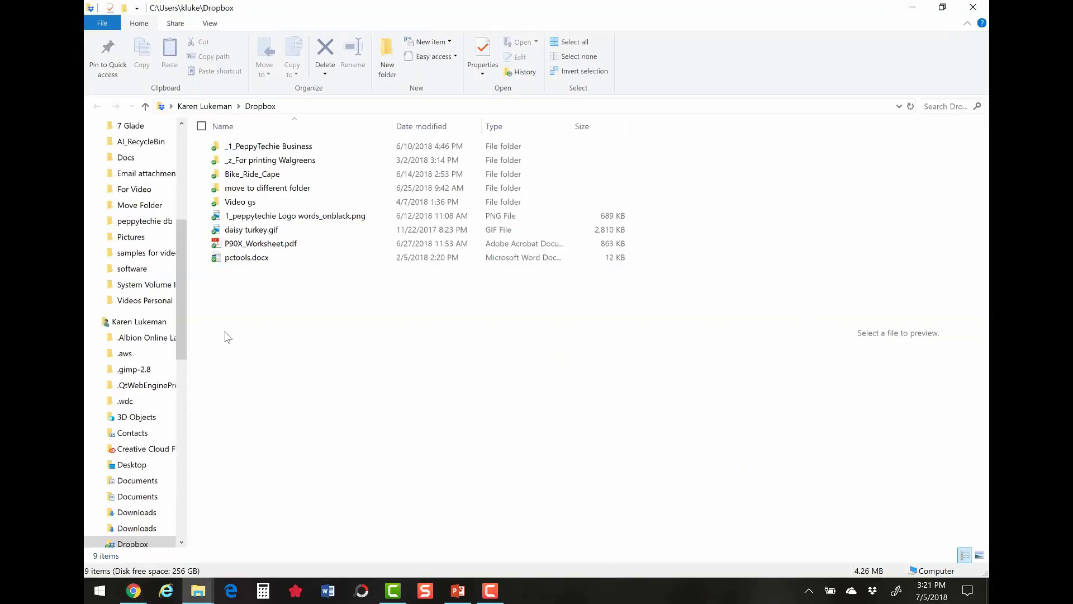
Show the local Dropbox folder with its synced items in File Explorer
{"action": "scroll", "scroll_direction": "up", "scroll_amount": 3}
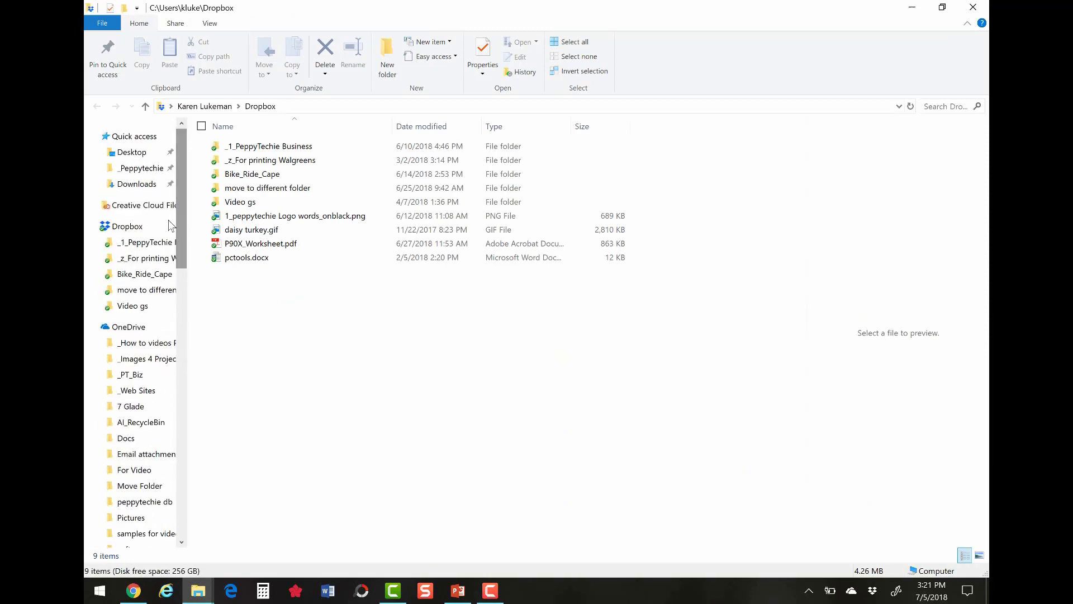
{"action": "left_click", "coordinate": [978, 555]}
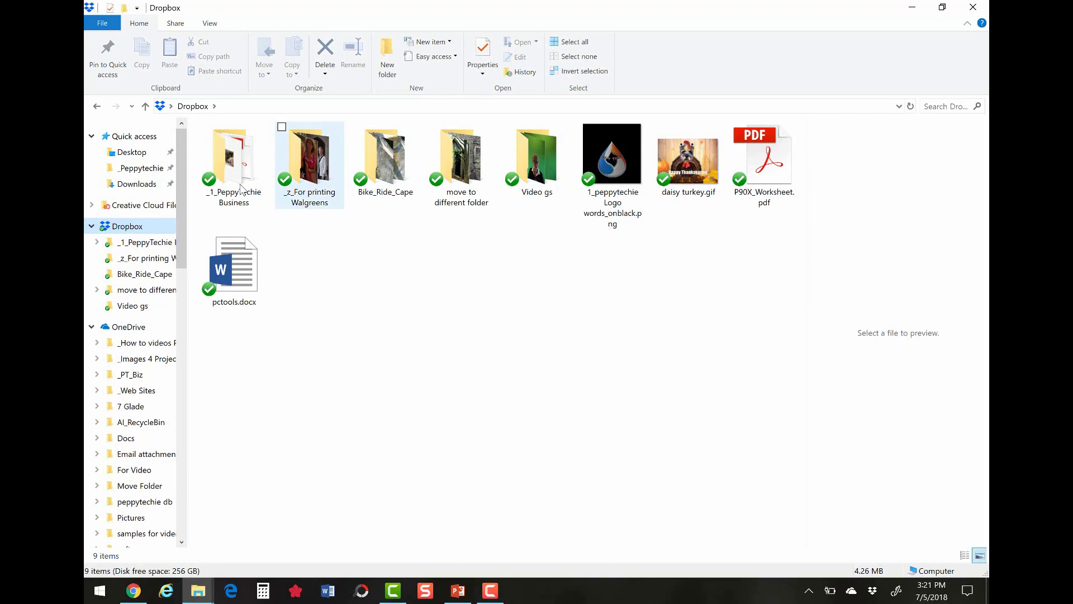
{"action": "left_click", "coordinate": [834, 519]}
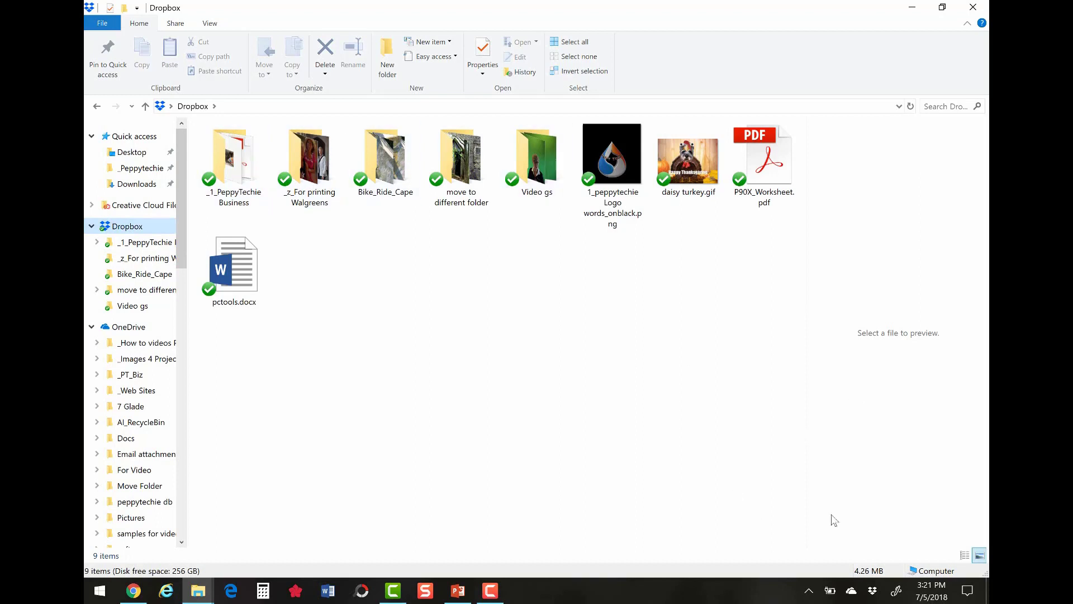
{"action": "mouse_move", "coordinate": [871, 590]}
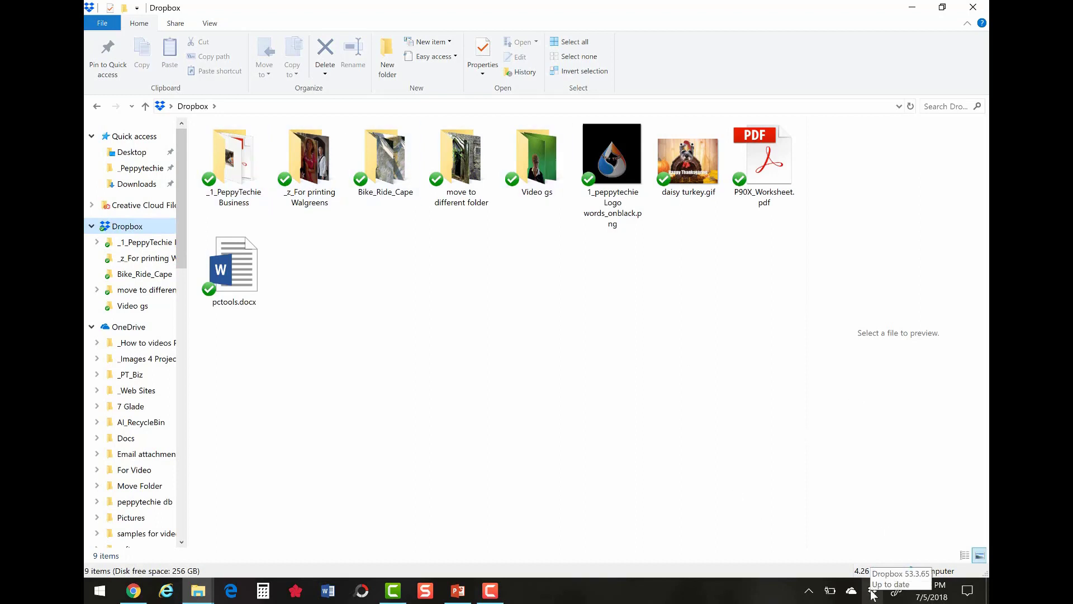
Open Dropbox Preferences from the tray icon's settings menu
{"action": "left_click", "coordinate": [850, 591]}
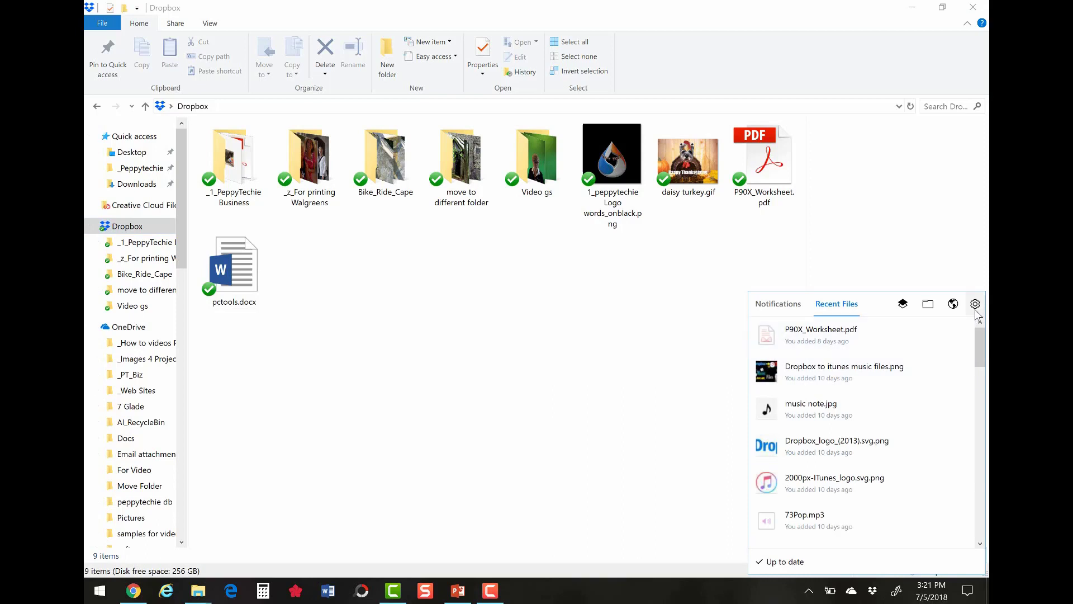
{"action": "left_click", "coordinate": [974, 304]}
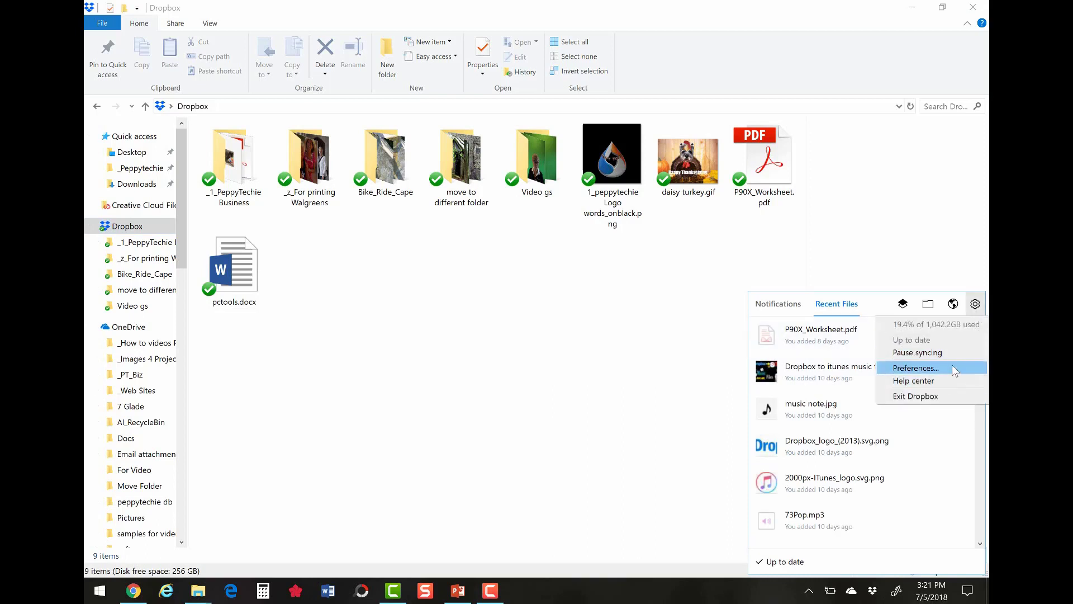
{"action": "left_click", "coordinate": [914, 367]}
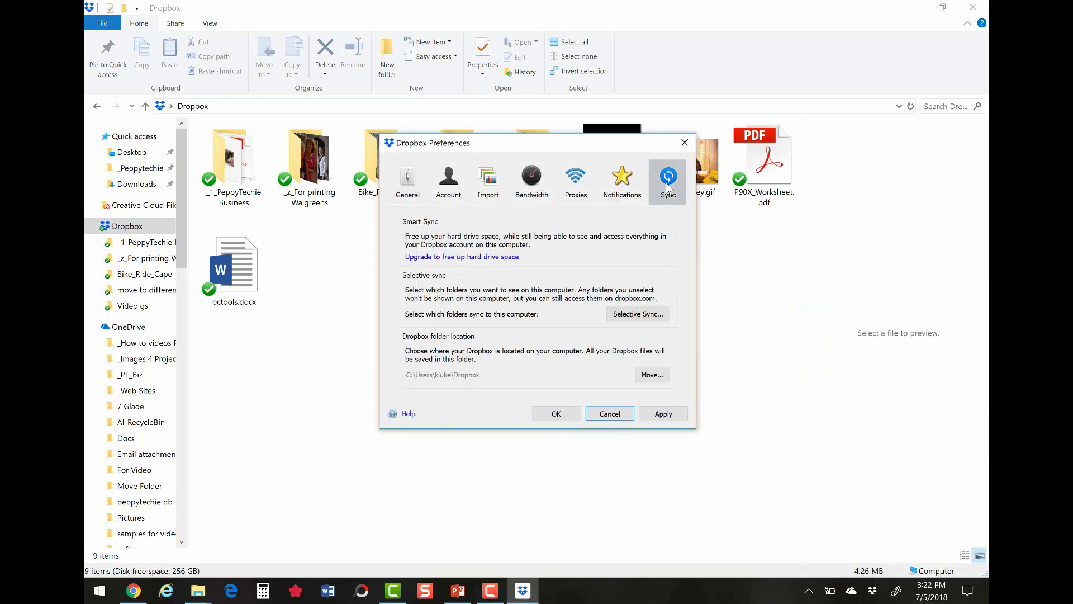
Review the Sync section and the Selective Sync folder list, then cancel it unchanged
{"action": "left_click", "coordinate": [637, 313]}
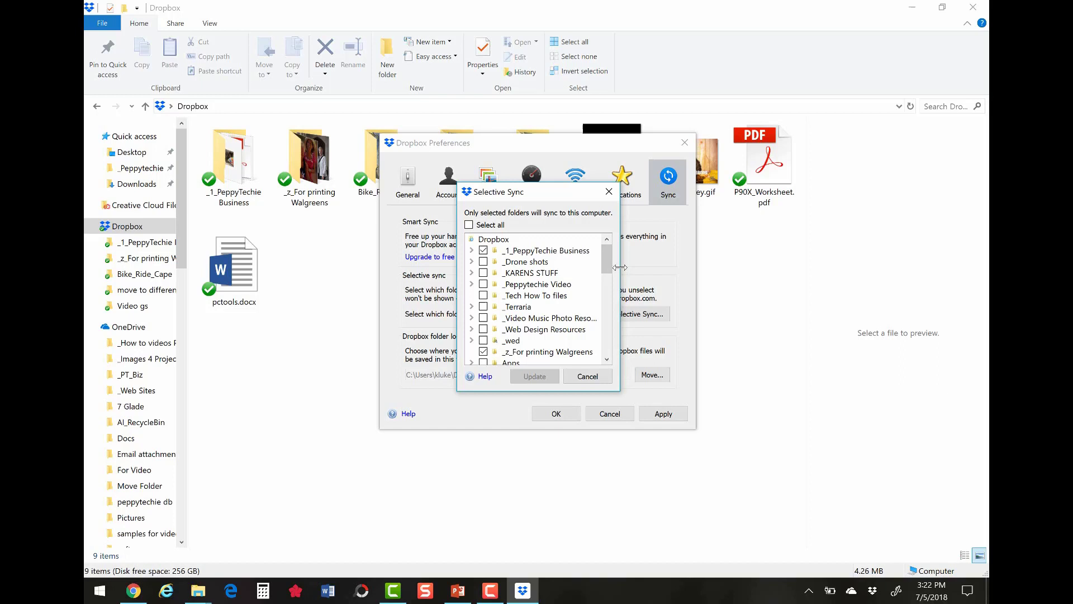
{"action": "scroll", "scroll_direction": "down", "scroll_amount": 3}
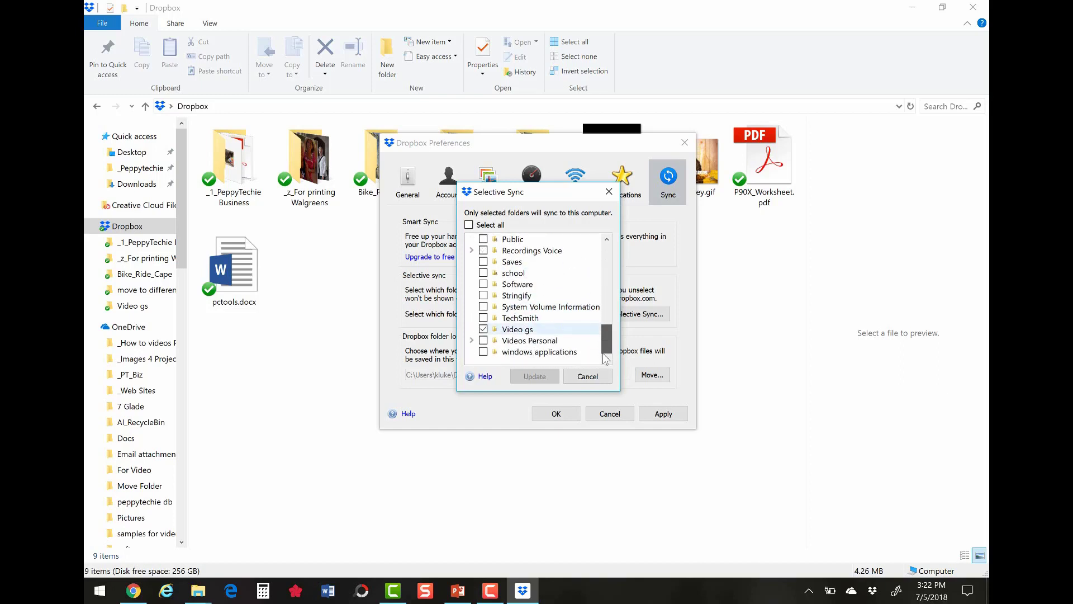
{"action": "scroll", "scroll_direction": "up", "scroll_amount": 3}
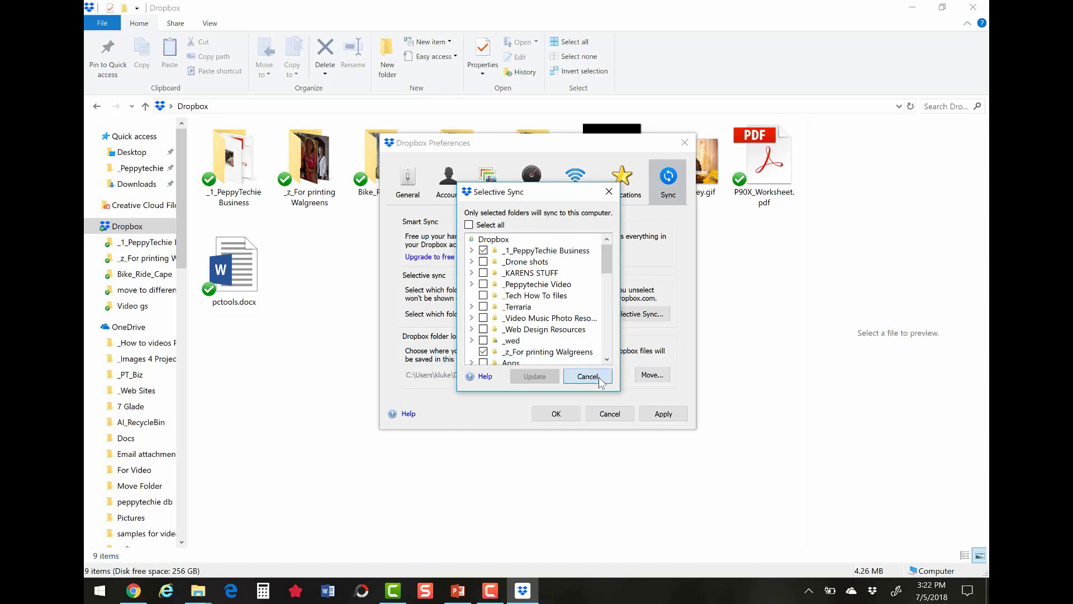
{"action": "left_click", "coordinate": [587, 377]}
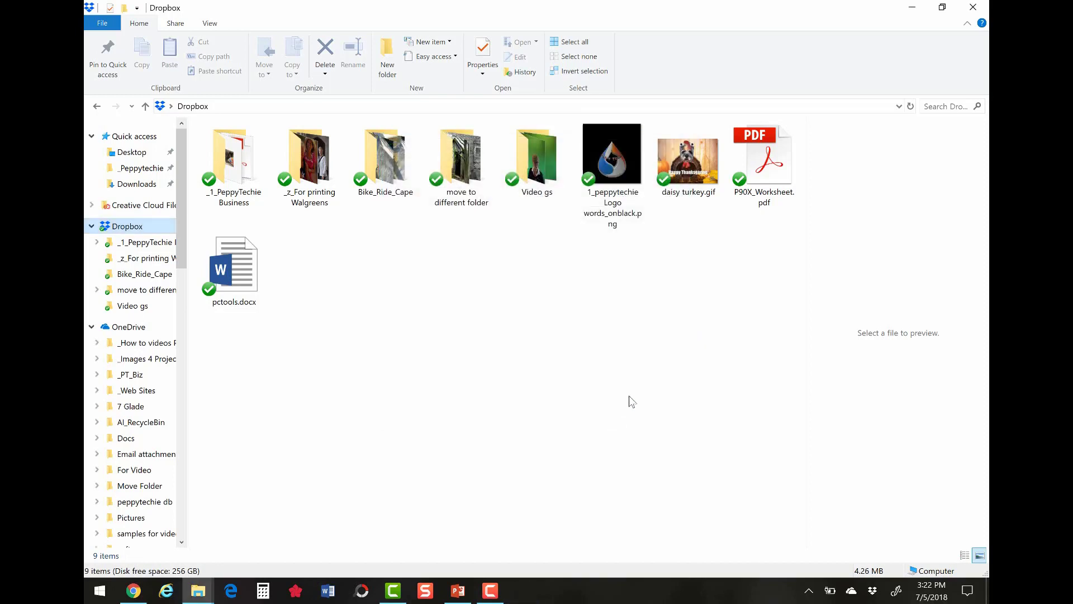
Navigate from the OneDrive root down to the computer images folder under Images 4 Projects
{"action": "left_click", "coordinate": [127, 327]}
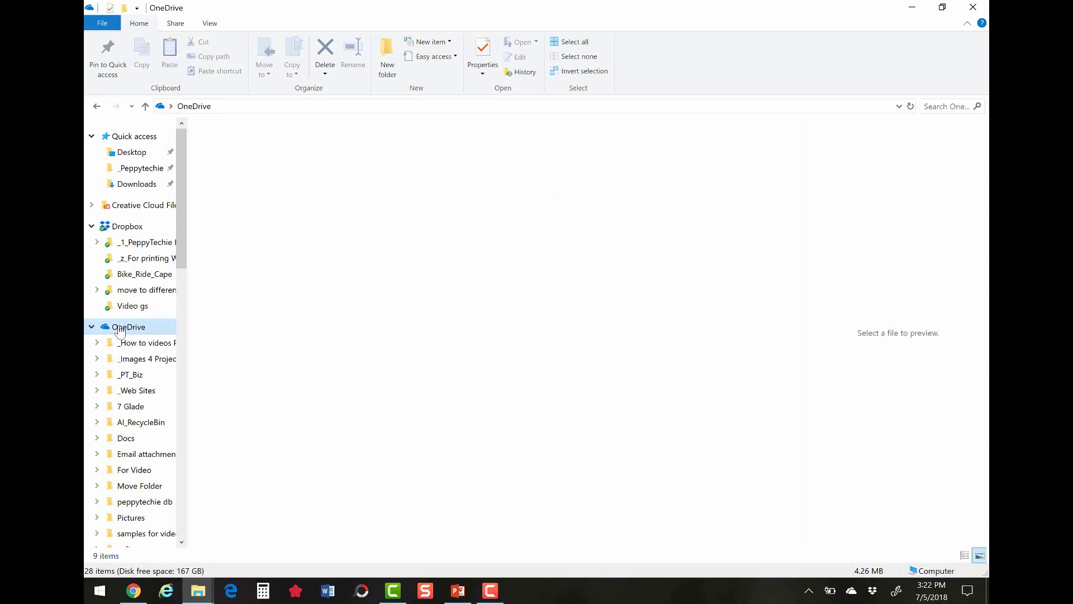
{"action": "left_click", "coordinate": [128, 326]}
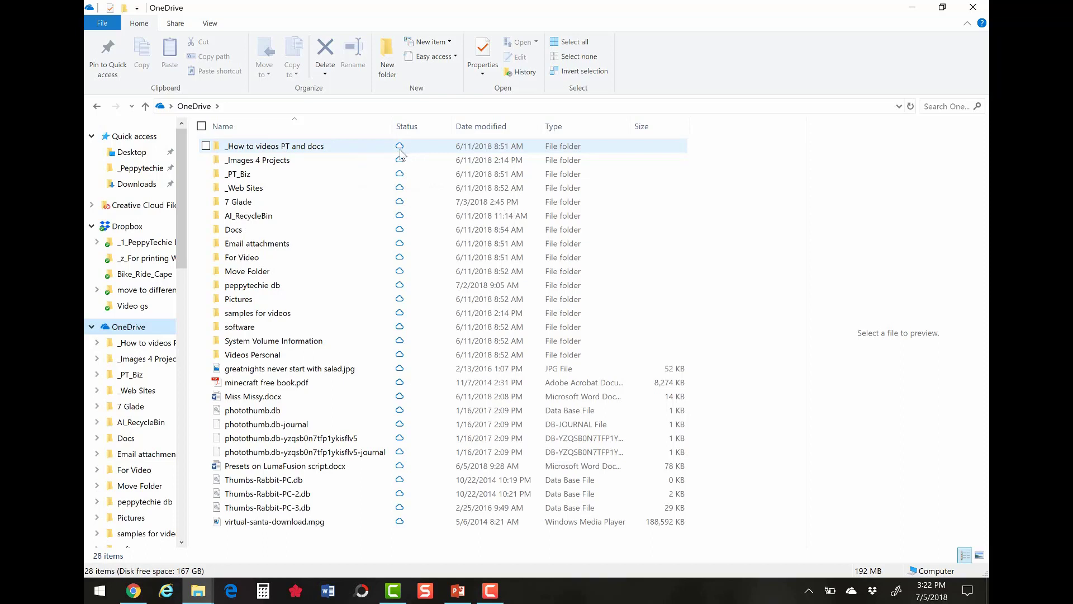
{"action": "mouse_move", "coordinate": [405, 153]}
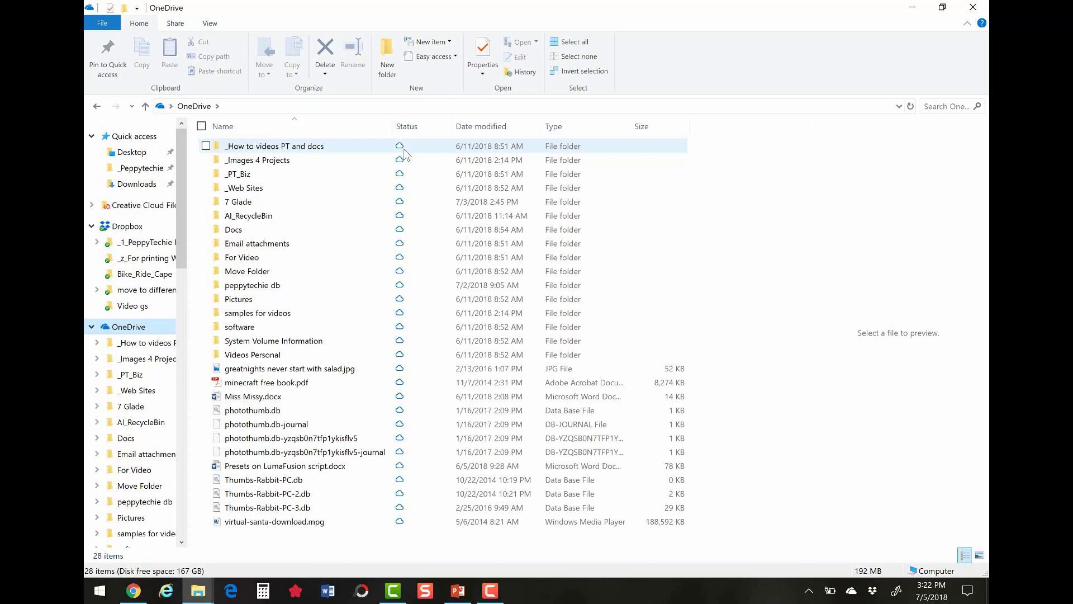
{"action": "mouse_move", "coordinate": [329, 151]}
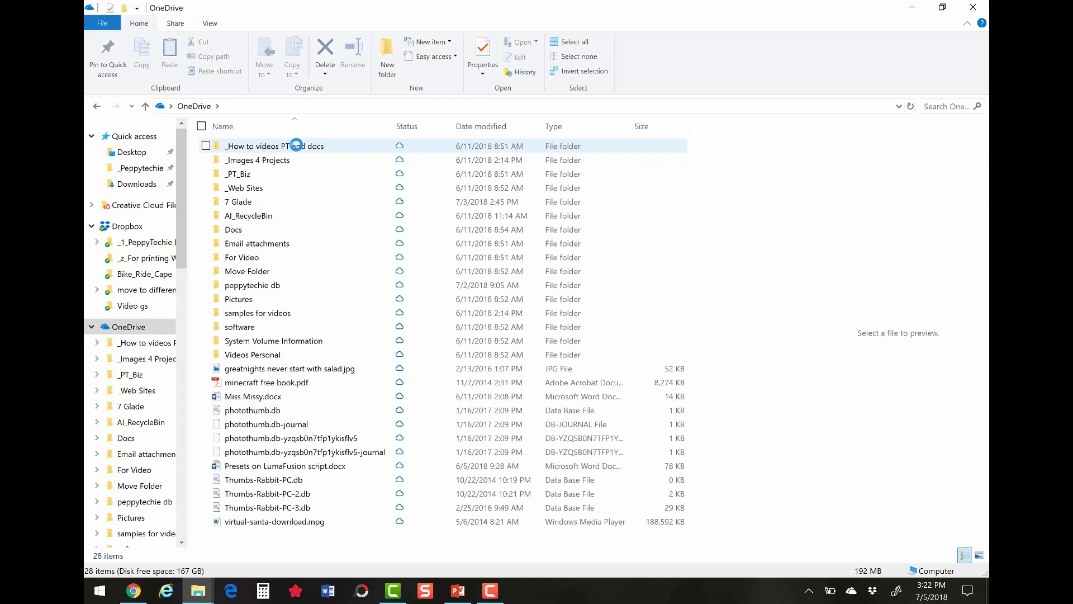
{"action": "double_click", "coordinate": [274, 145]}
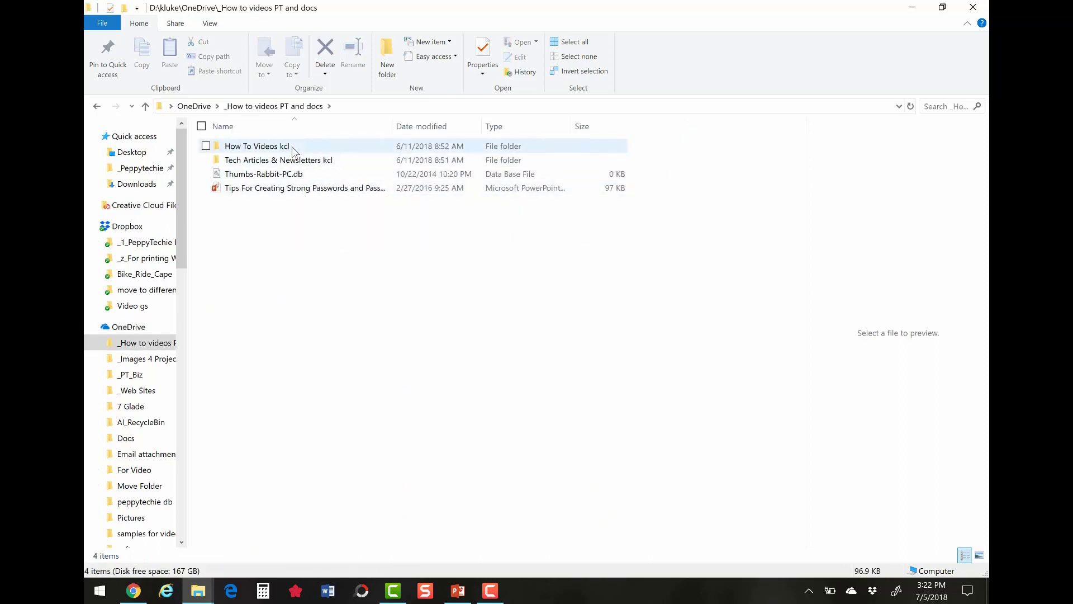
{"action": "mouse_move", "coordinate": [254, 160]}
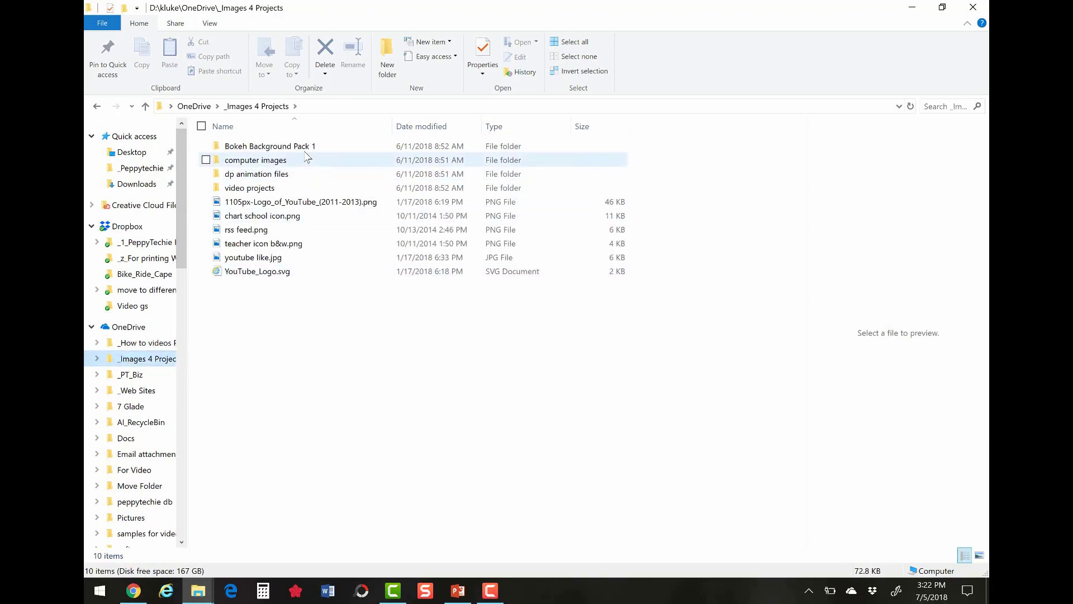
{"action": "double_click", "coordinate": [269, 145]}
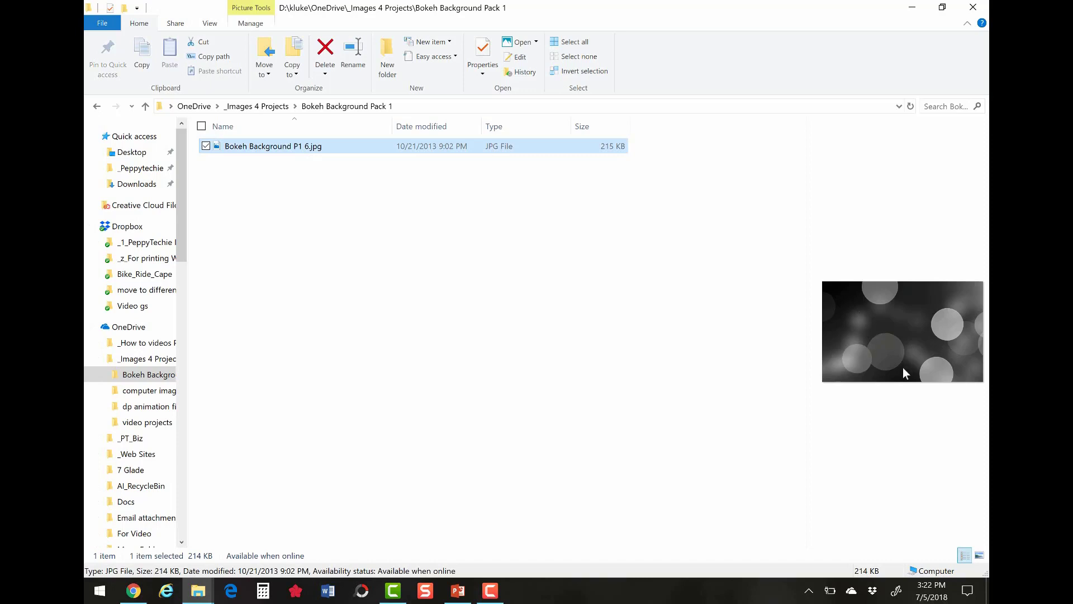
{"action": "mouse_move", "coordinate": [892, 339]}
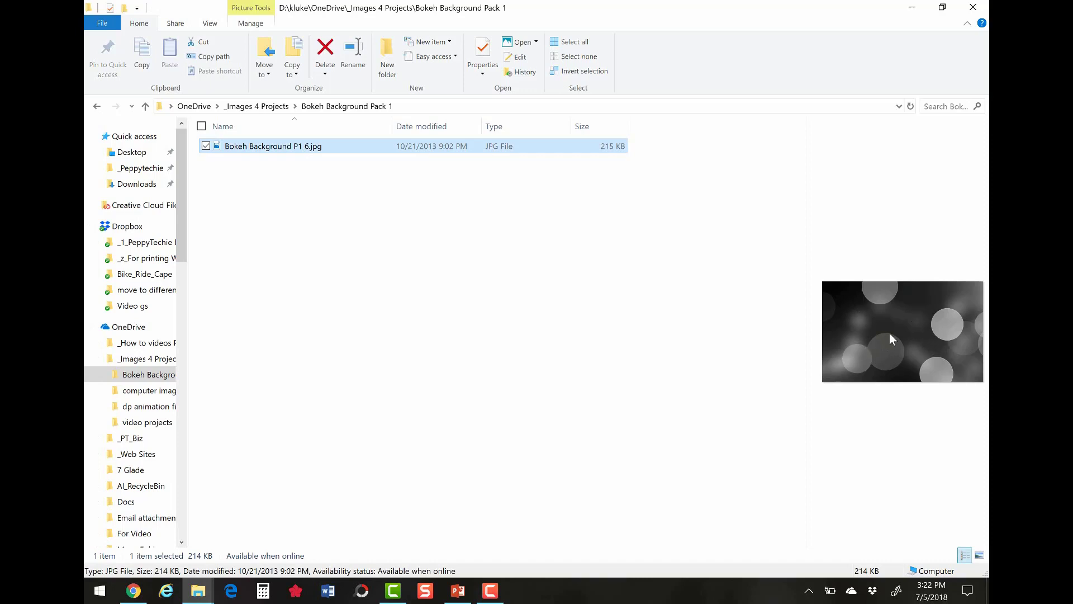
{"action": "left_click", "coordinate": [148, 390]}
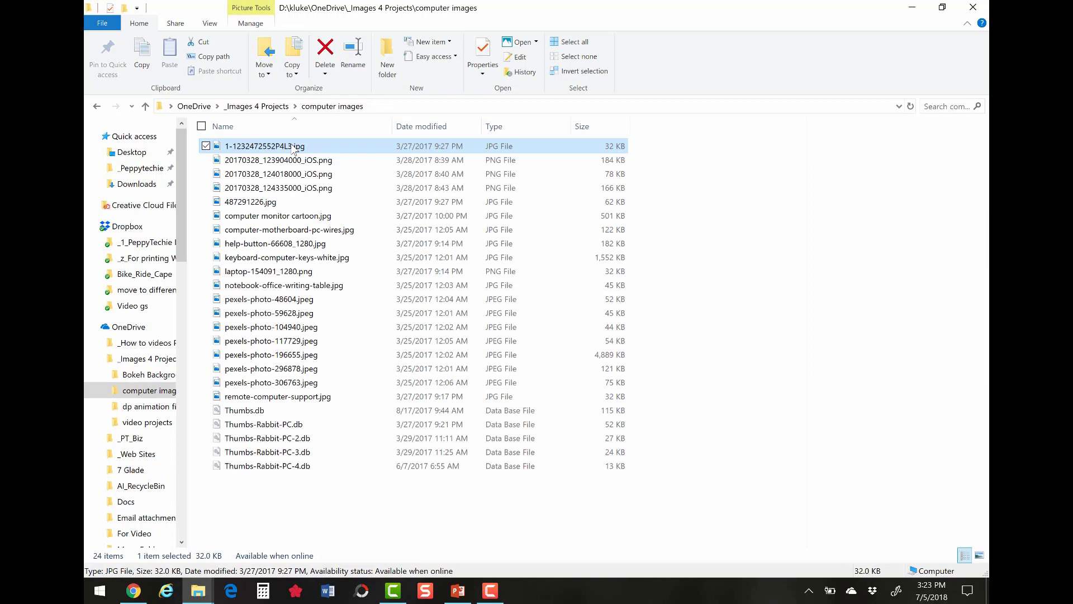
Select the second, third and fourth online-only pictures to see their previews and status
{"action": "left_click", "coordinate": [278, 160]}
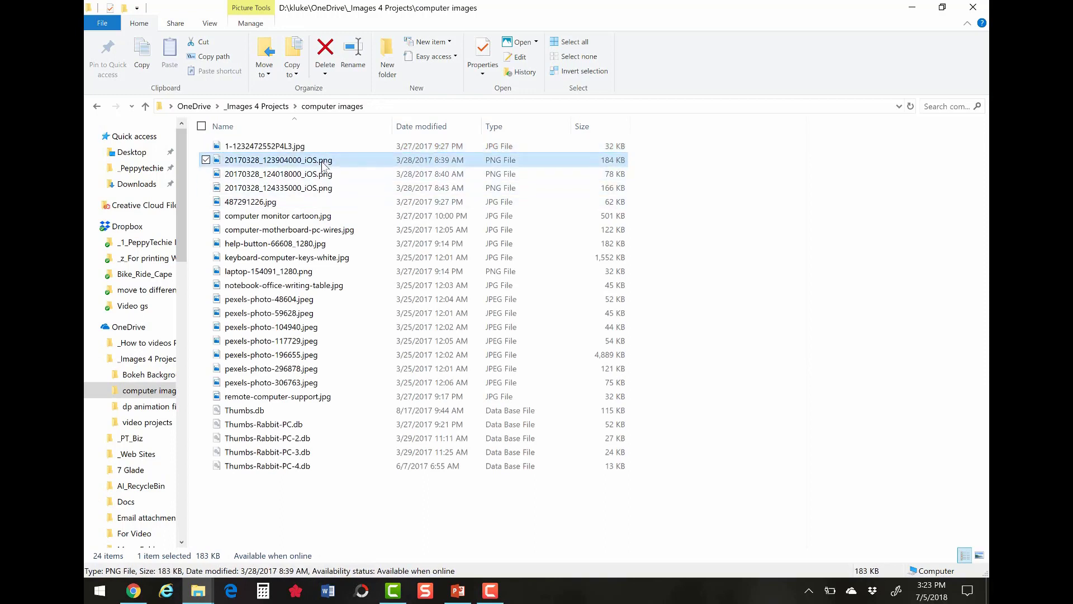
{"action": "left_click", "coordinate": [279, 173]}
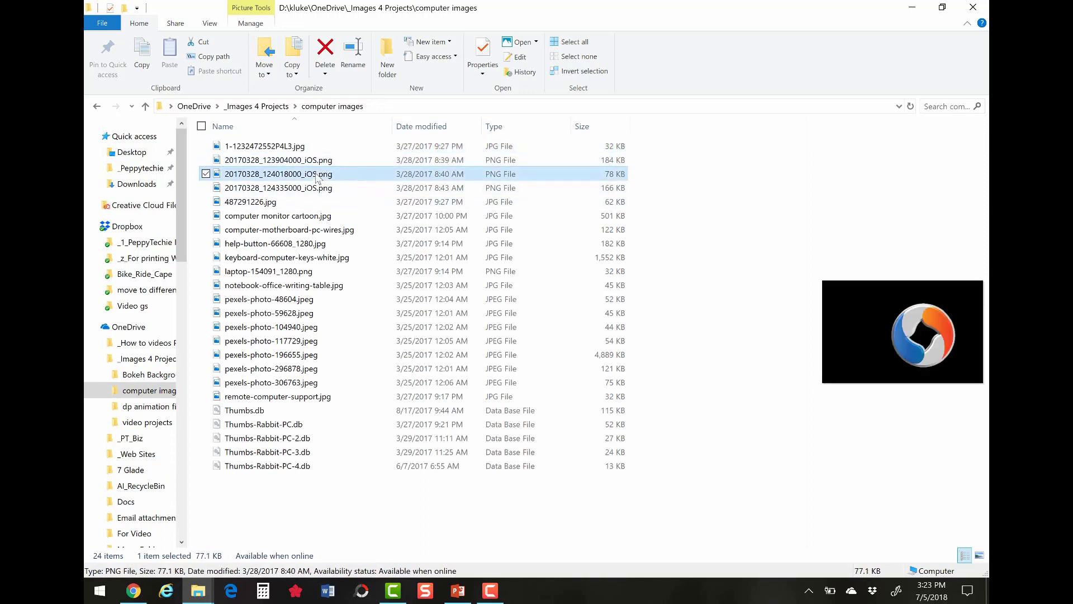
{"action": "left_click", "coordinate": [278, 188]}
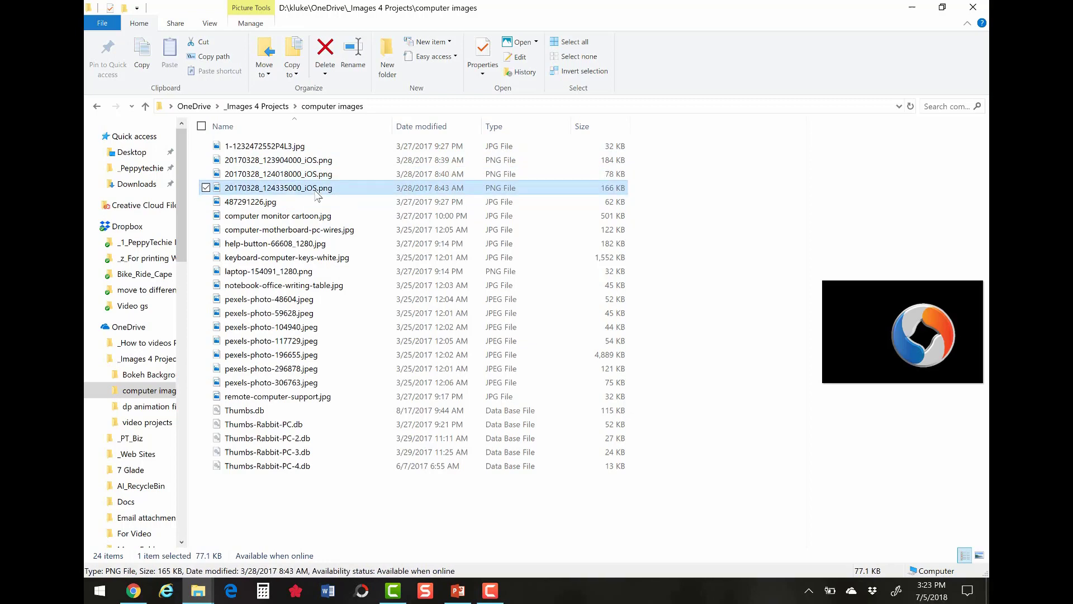
Check the fourth picture's Properties showing Size on disk 0 bytes
{"action": "right_click", "coordinate": [279, 188]}
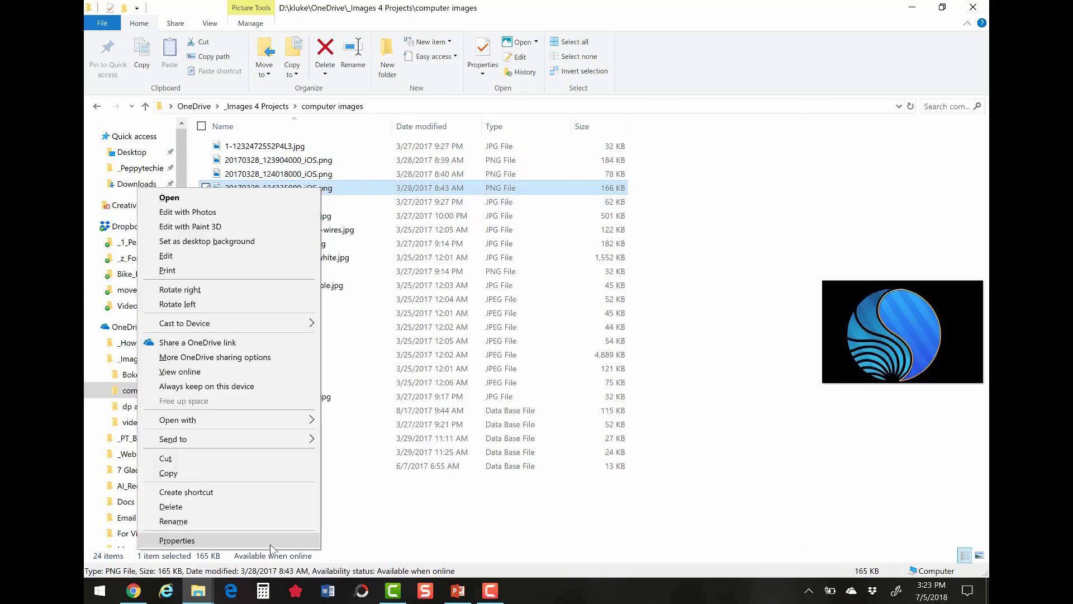
{"action": "left_click", "coordinate": [177, 540]}
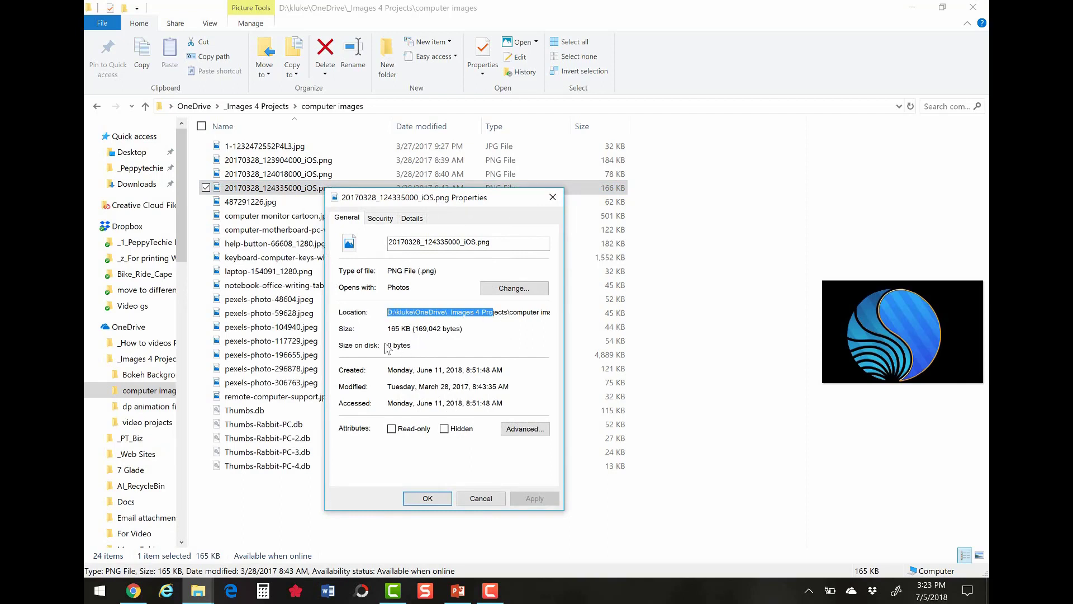
{"action": "mouse_move", "coordinate": [413, 347]}
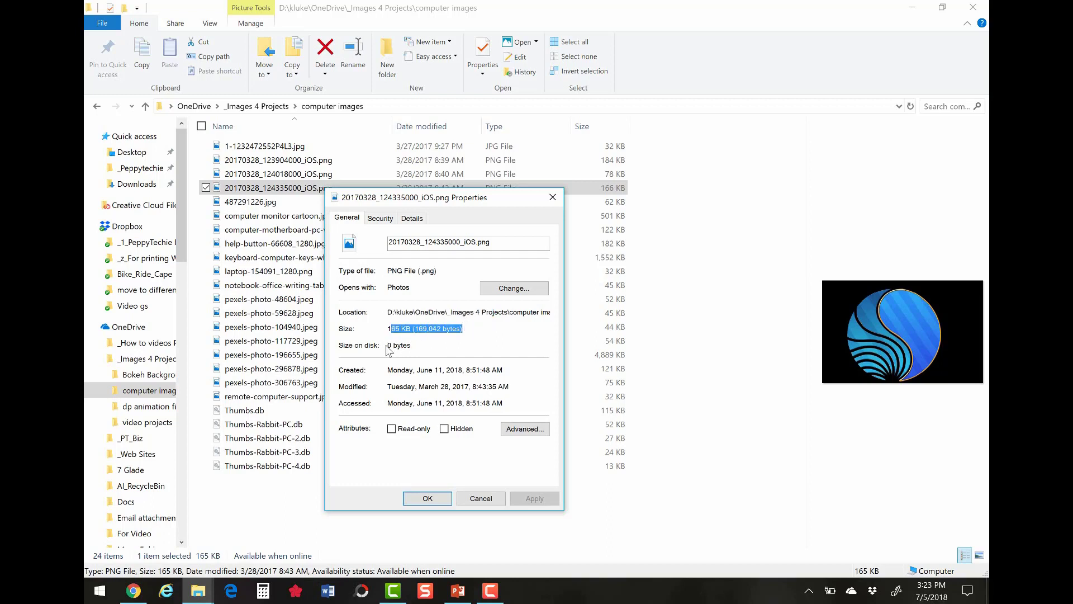
{"action": "left_click", "coordinate": [426, 498]}
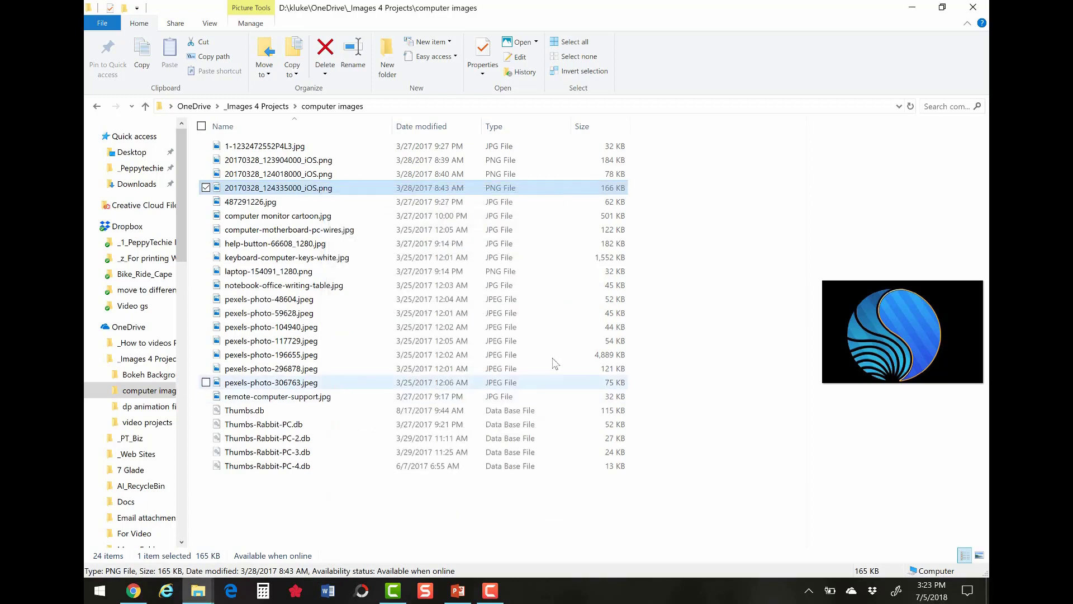
Open computer monitor cartoon.jpg so it downloads, then confirm its Properties show 504 KB on disk
{"action": "left_click", "coordinate": [277, 216]}
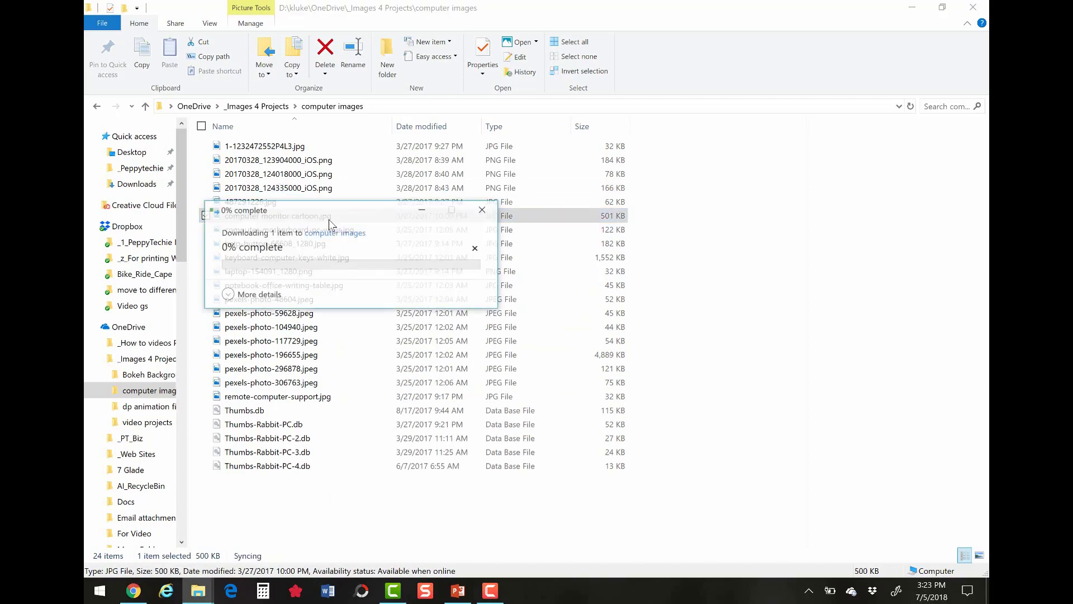
{"action": "double_click", "coordinate": [277, 216]}
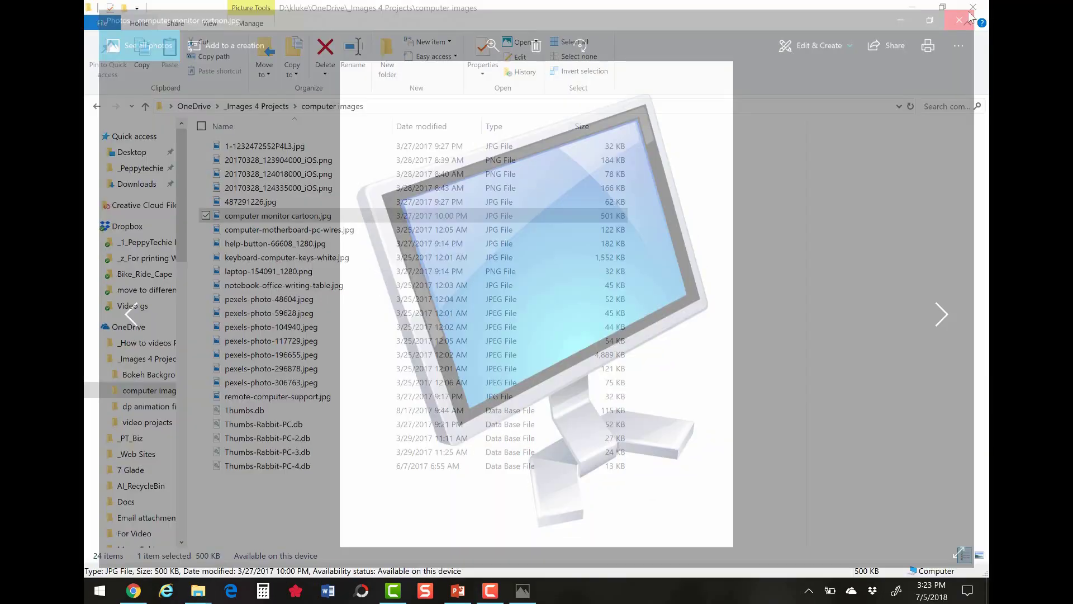
{"action": "left_click", "coordinate": [972, 7]}
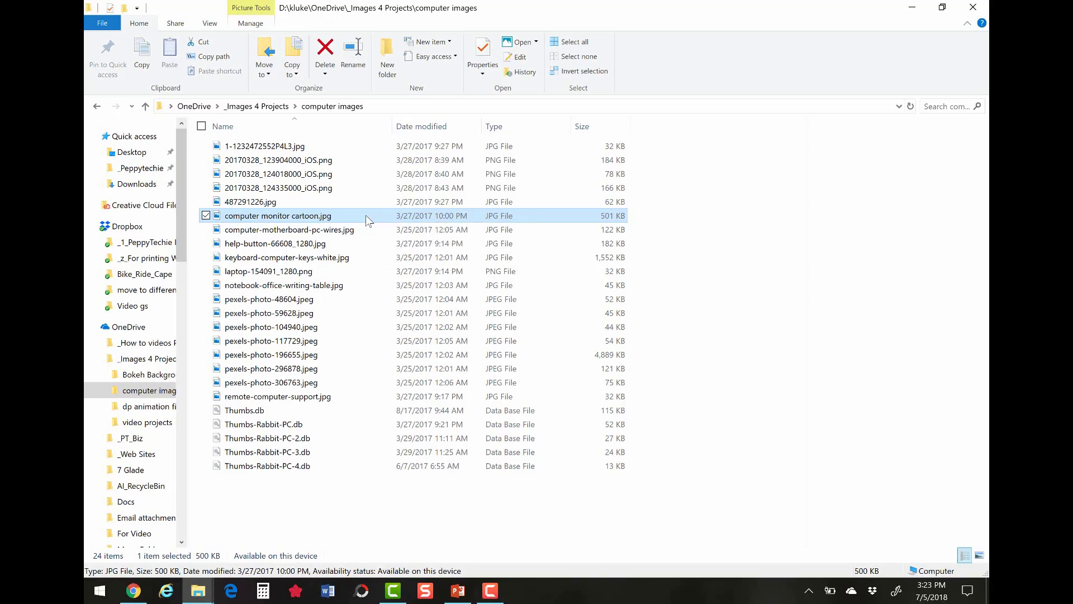
{"action": "right_click", "coordinate": [278, 215]}
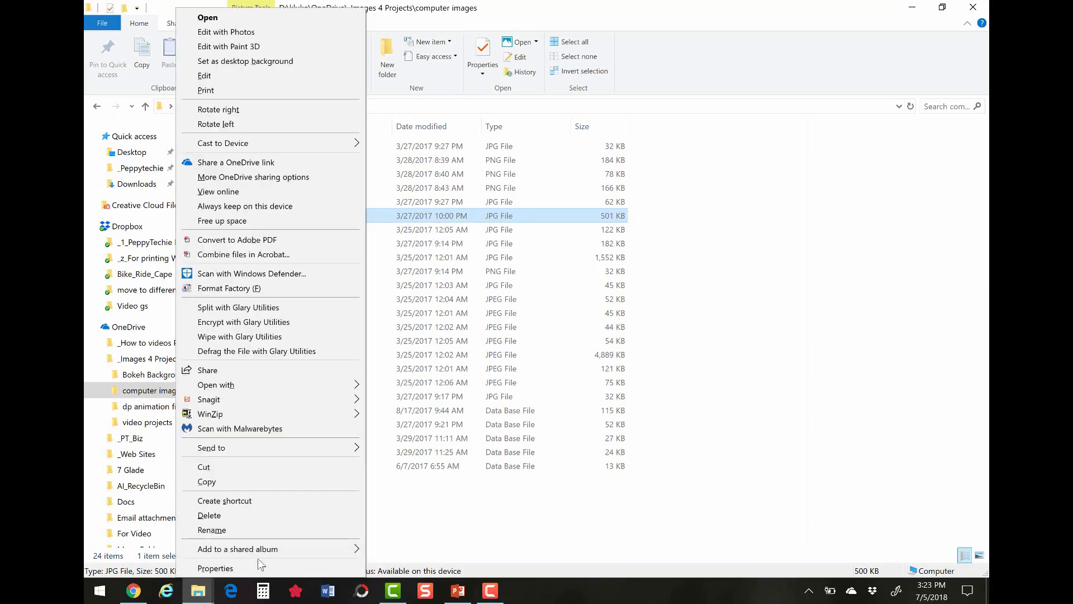
{"action": "left_click", "coordinate": [215, 567]}
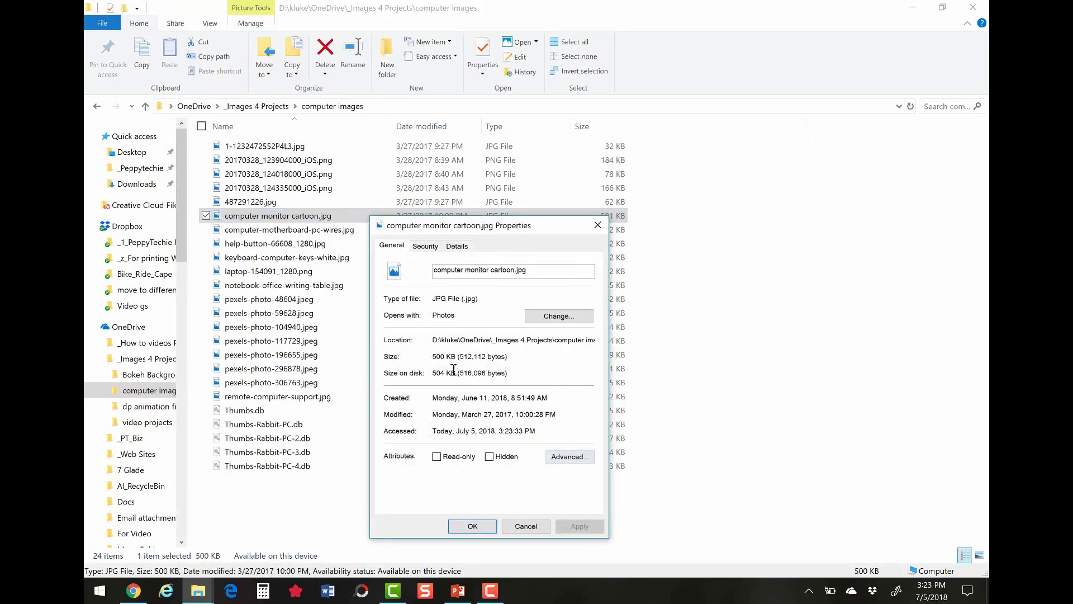
{"action": "double_click", "coordinate": [468, 373]}
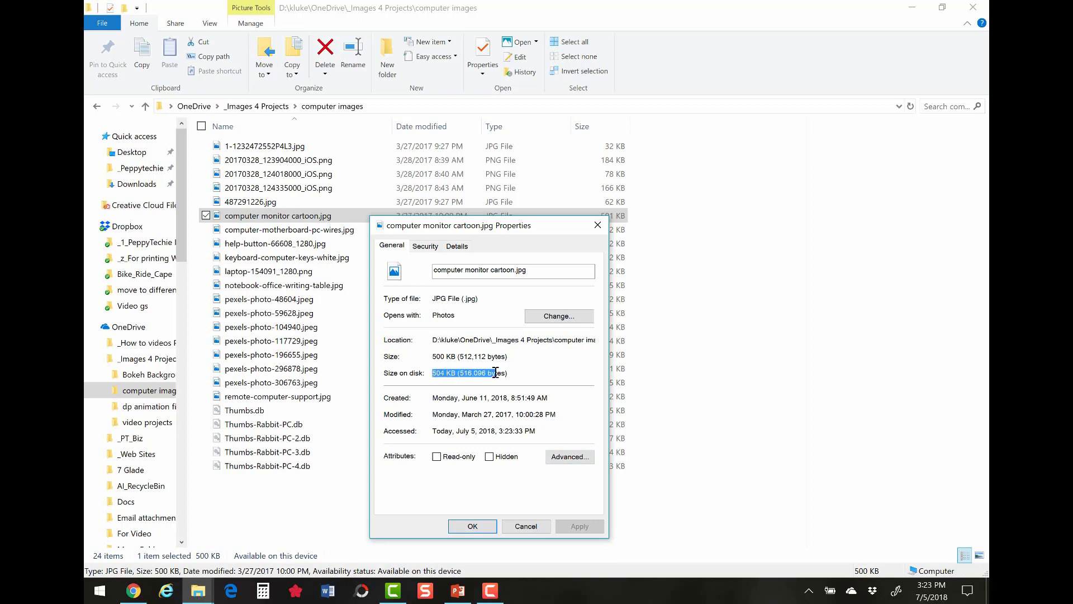
{"action": "left_click", "coordinate": [525, 526]}
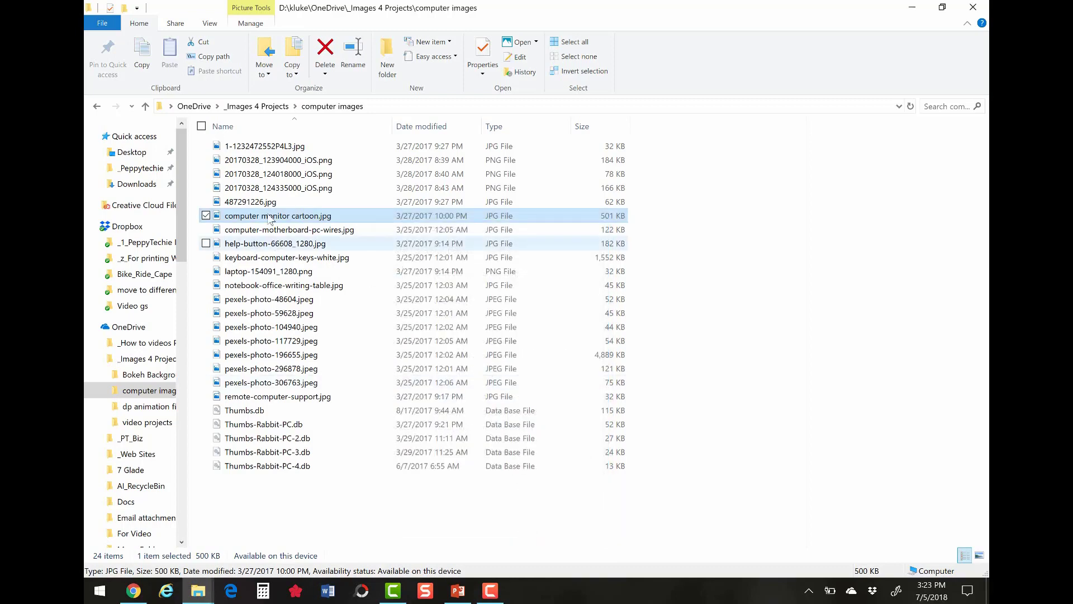
Show computer monitor cartoon.jpg Properties reporting 500 KB size but 0 bytes on disk
{"action": "right_click", "coordinate": [279, 215]}
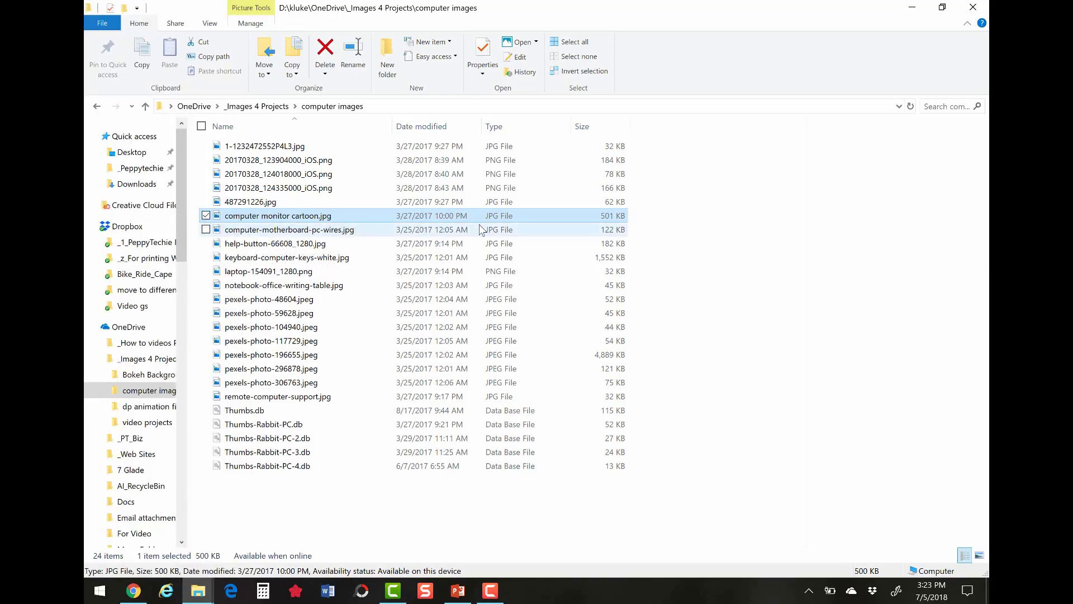
{"action": "mouse_move", "coordinate": [277, 216]}
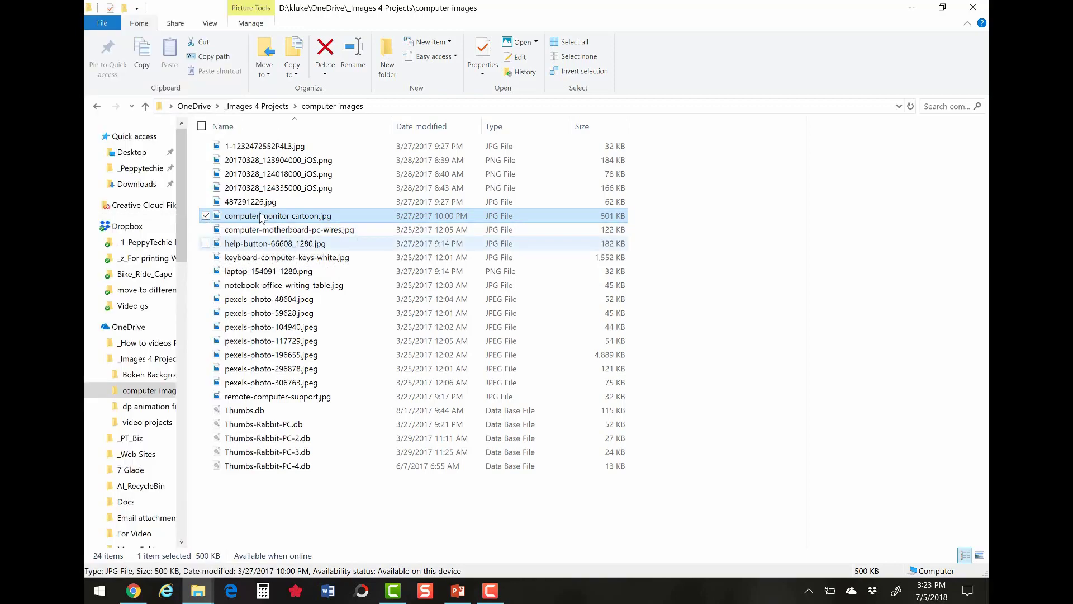
{"action": "mouse_move", "coordinate": [278, 216]}
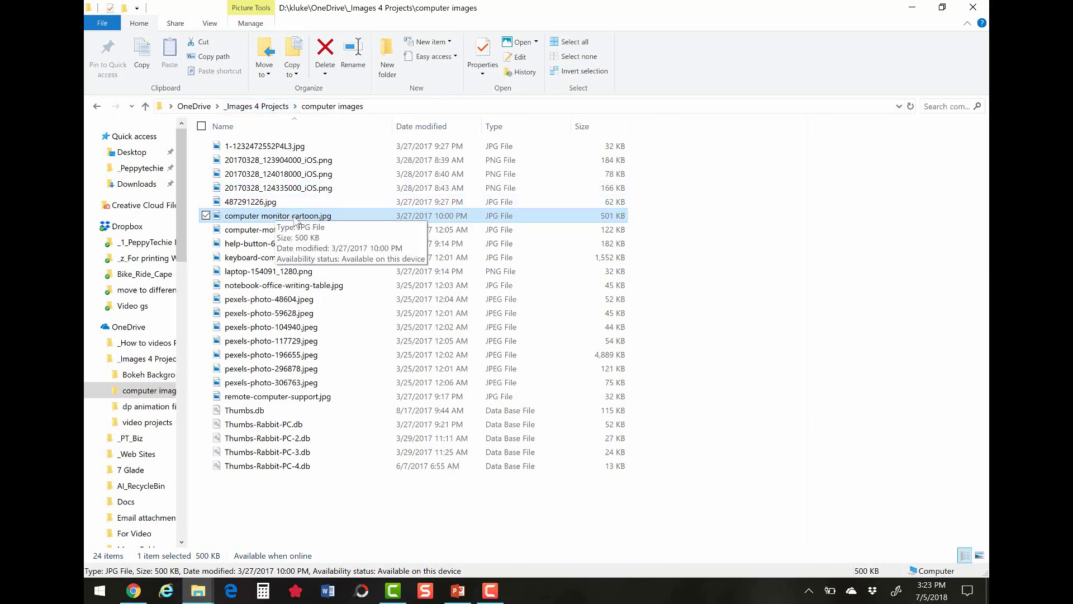
{"action": "right_click", "coordinate": [278, 216]}
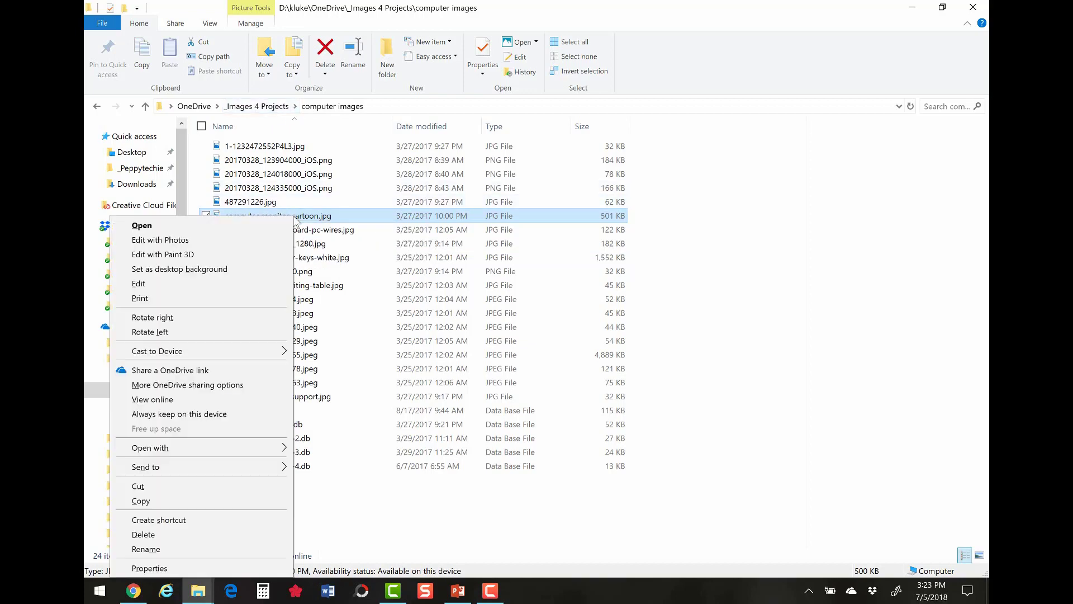
{"action": "left_click", "coordinate": [149, 567]}
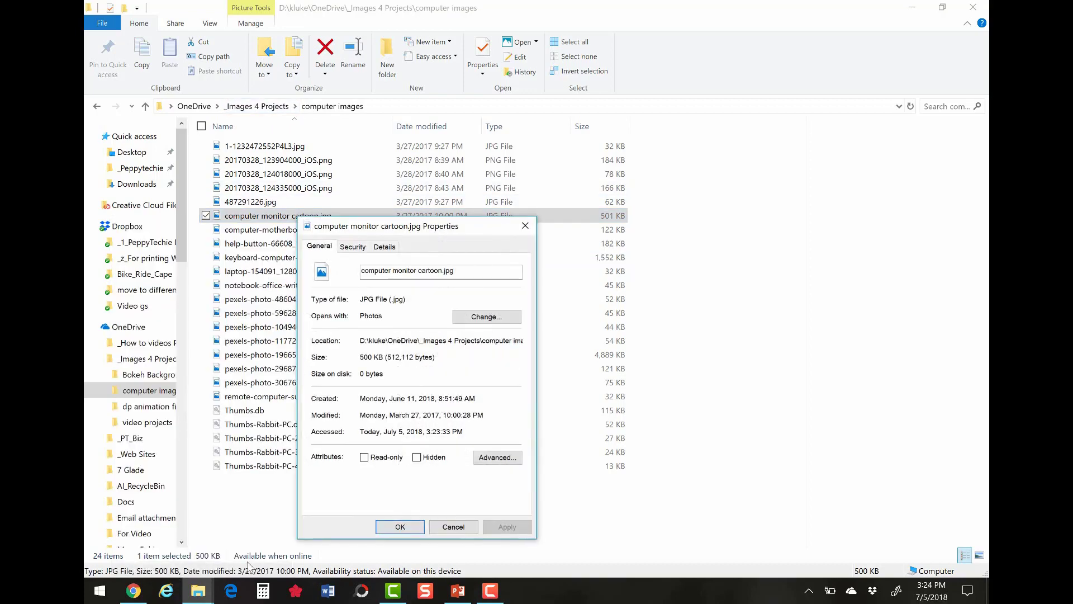
{"action": "mouse_move", "coordinate": [438, 555]}
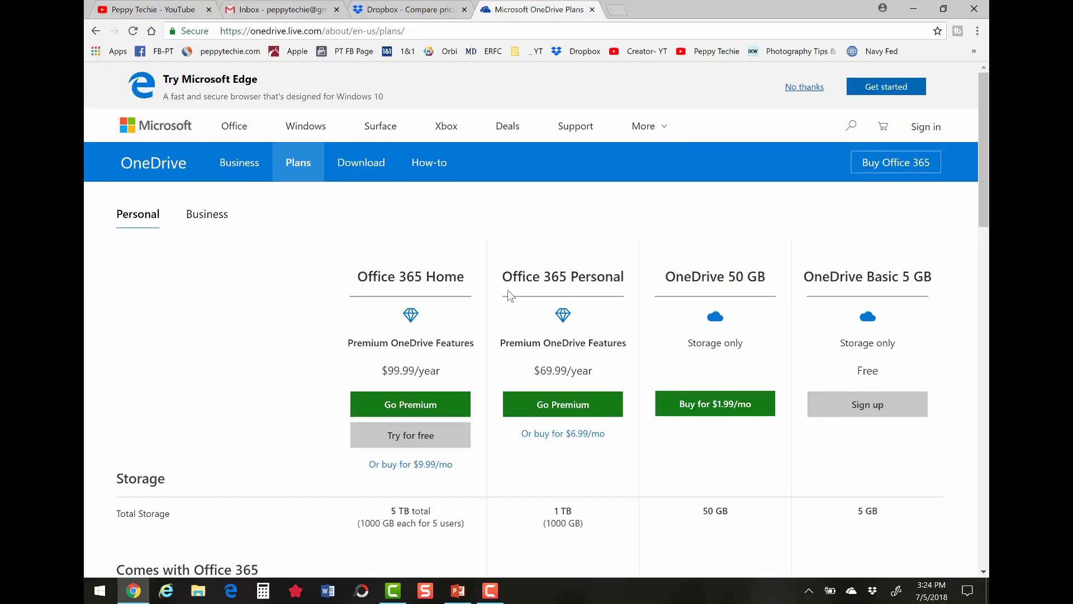
{"action": "scroll", "scroll_direction": "down", "scroll_amount": 3}
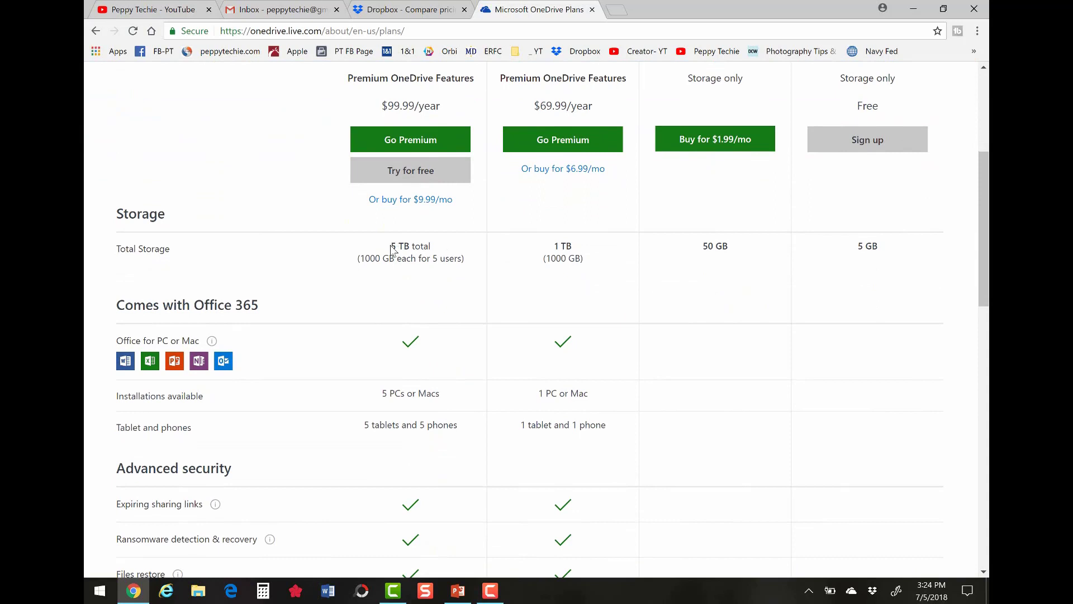
{"action": "double_click", "coordinate": [410, 246]}
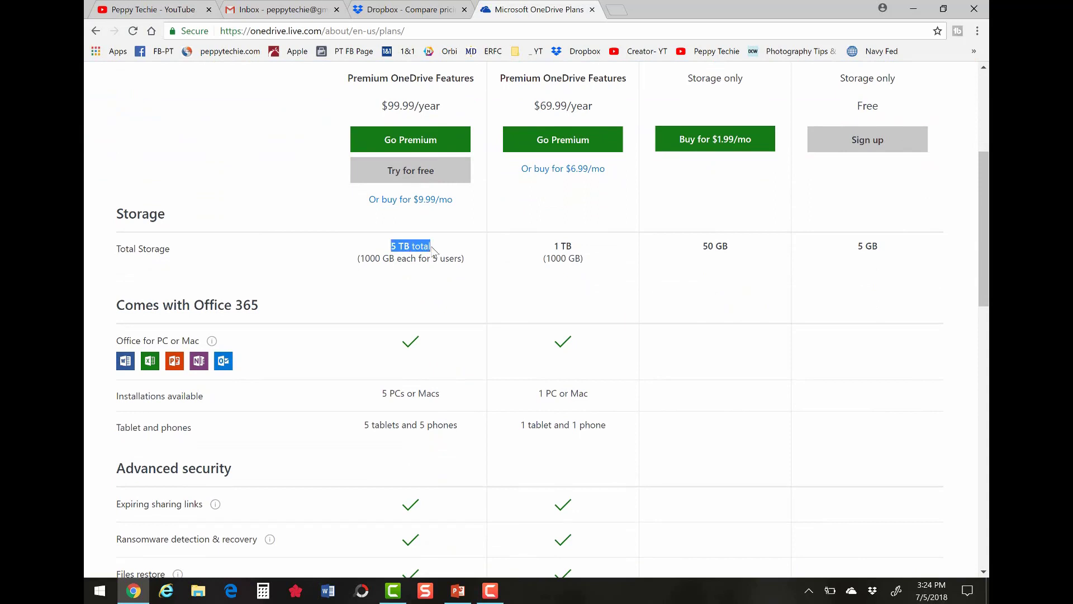
{"action": "mouse_move", "coordinate": [478, 212]}
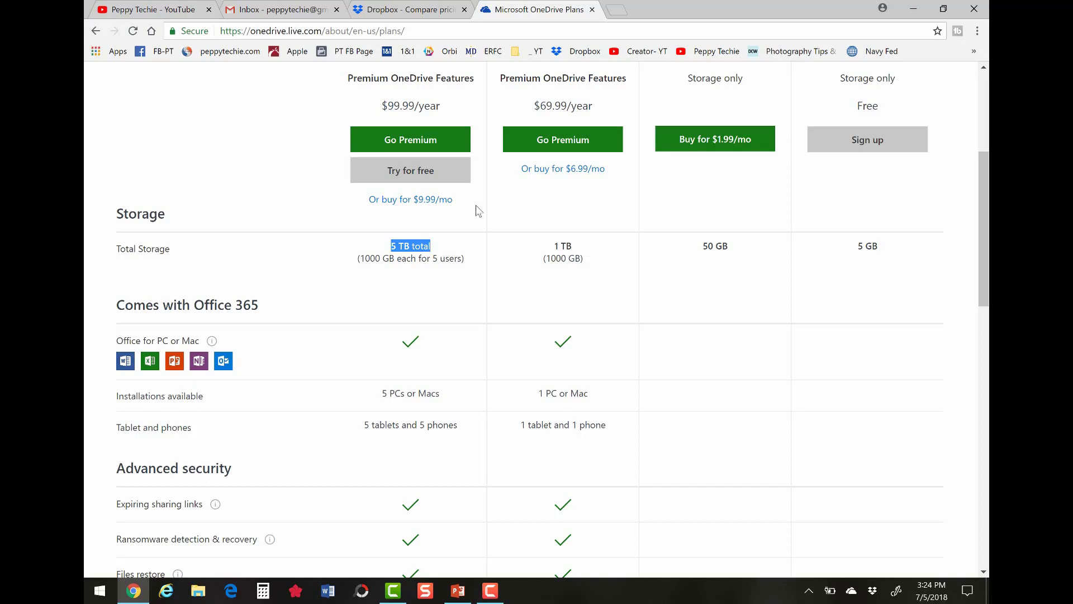
{"action": "mouse_move", "coordinate": [469, 334]}
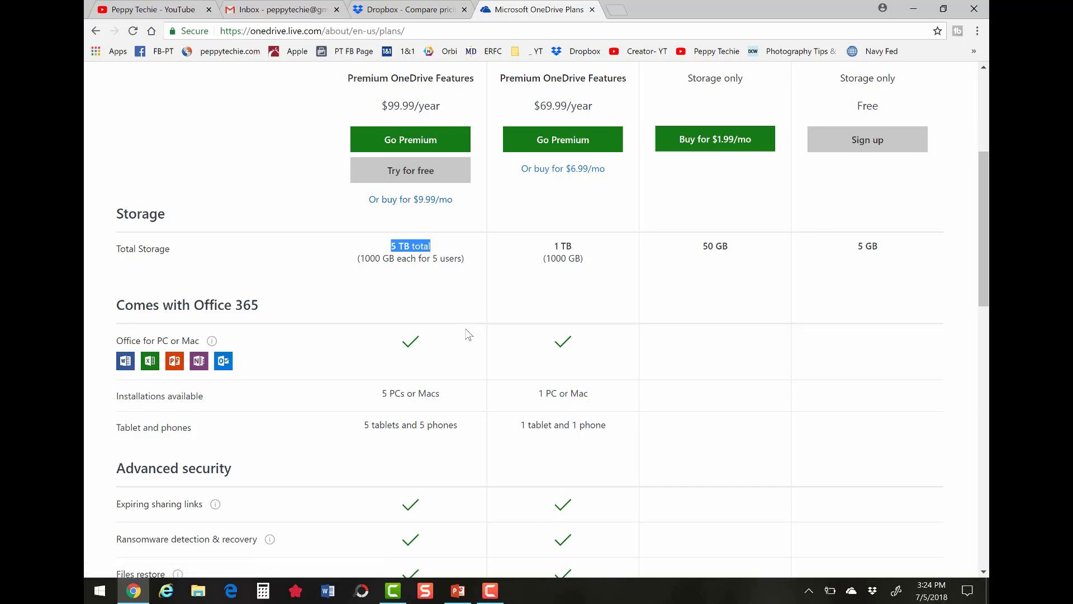
{"action": "mouse_move", "coordinate": [155, 374]}
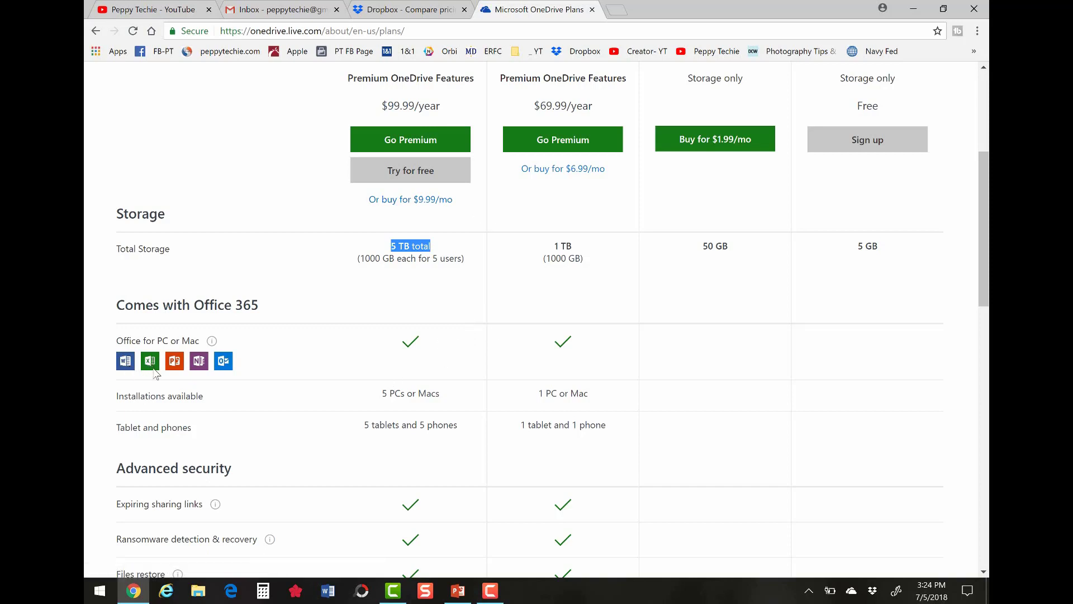
{"action": "mouse_move", "coordinate": [227, 370]}
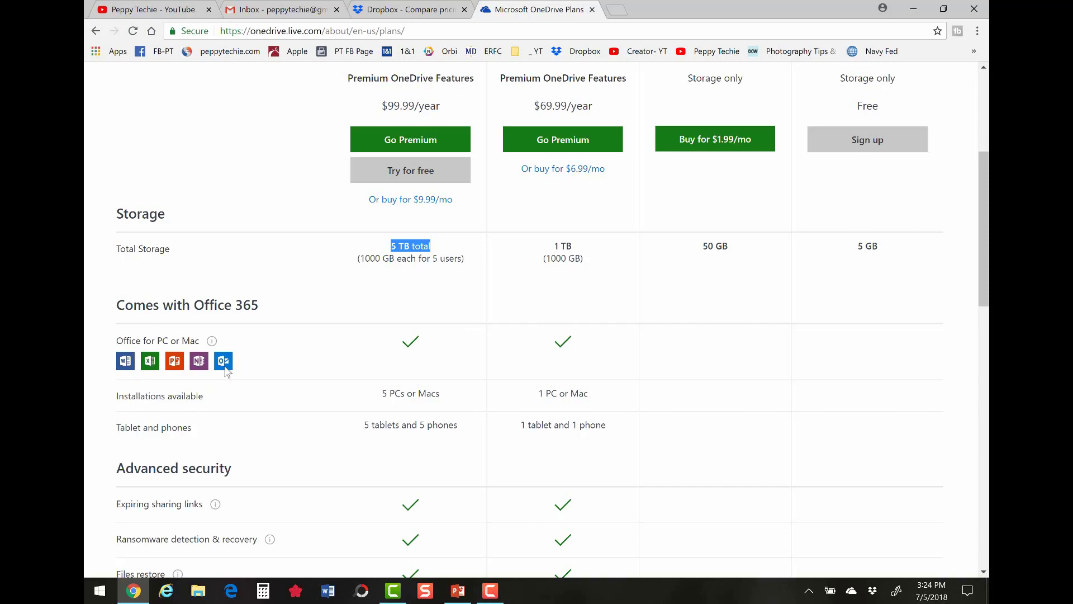
{"action": "scroll", "scroll_direction": "down", "scroll_amount": 3}
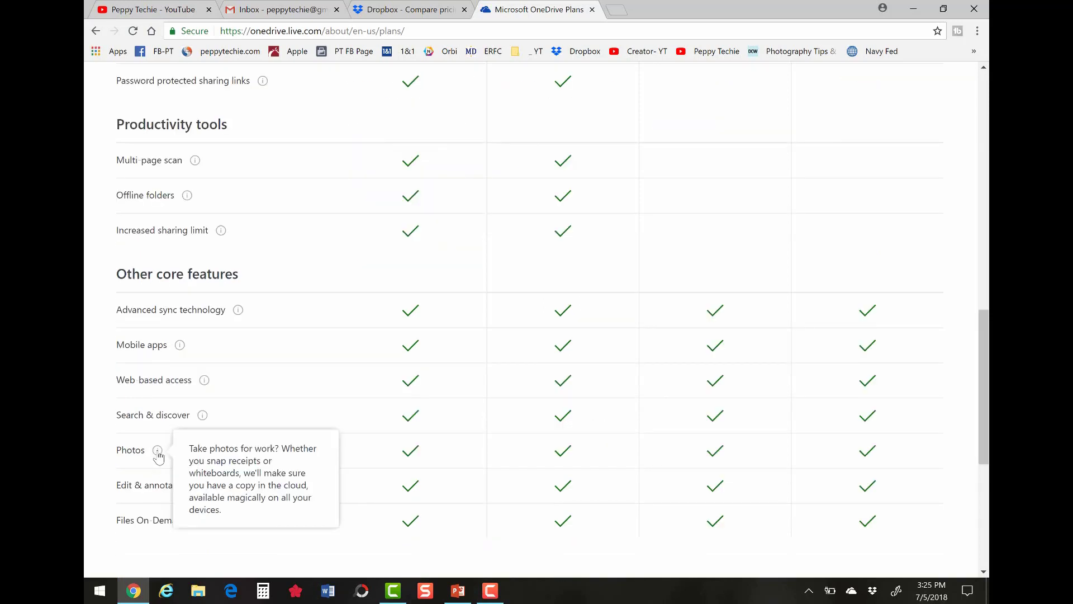
{"action": "mouse_move", "coordinate": [502, 296]}
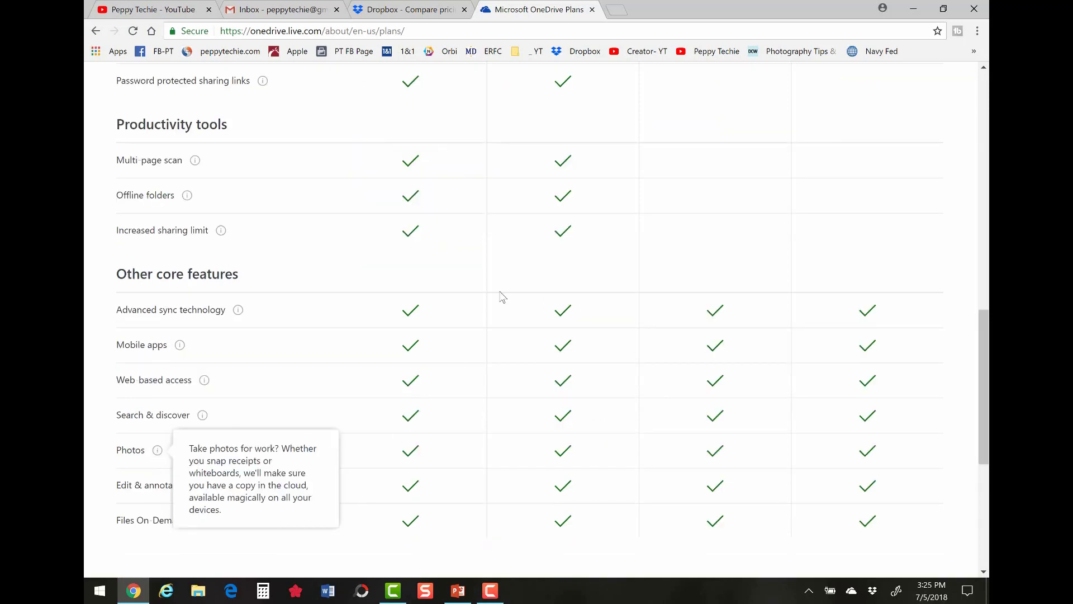
{"action": "scroll", "scroll_direction": "up", "scroll_amount": 3}
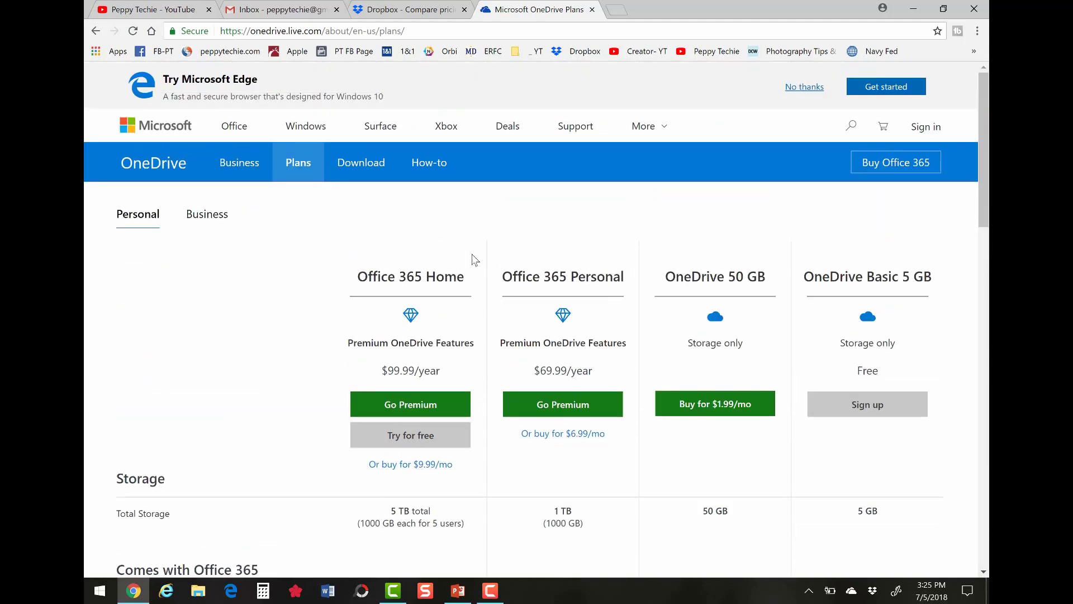
{"action": "mouse_move", "coordinate": [481, 287]}
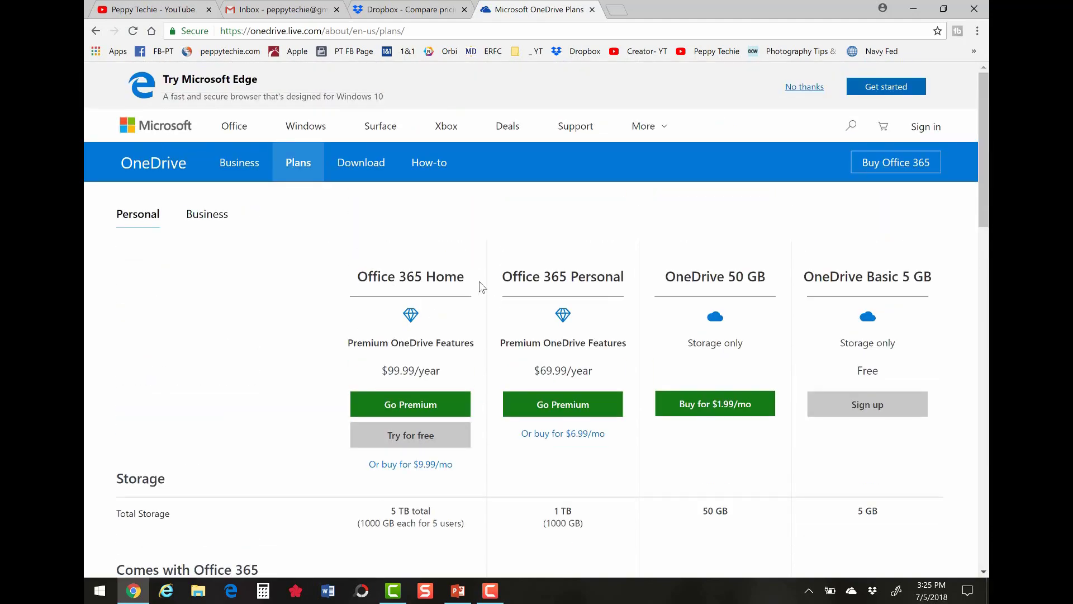
{"action": "mouse_move", "coordinate": [435, 294]}
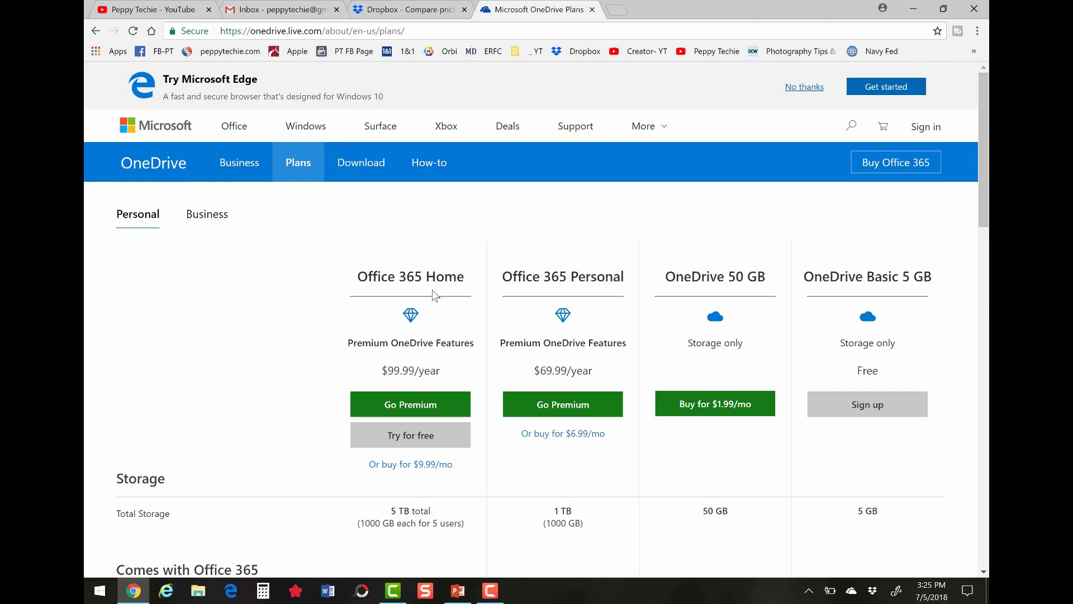
{"action": "scroll", "scroll_direction": "down", "scroll_amount": 3}
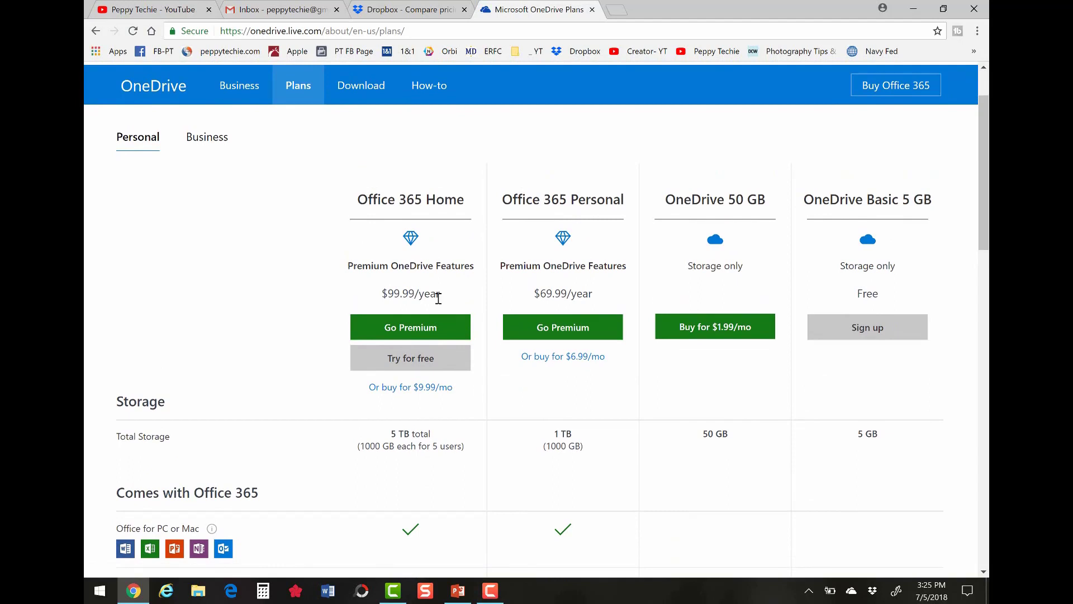
{"action": "scroll", "scroll_direction": "down", "scroll_amount": 3}
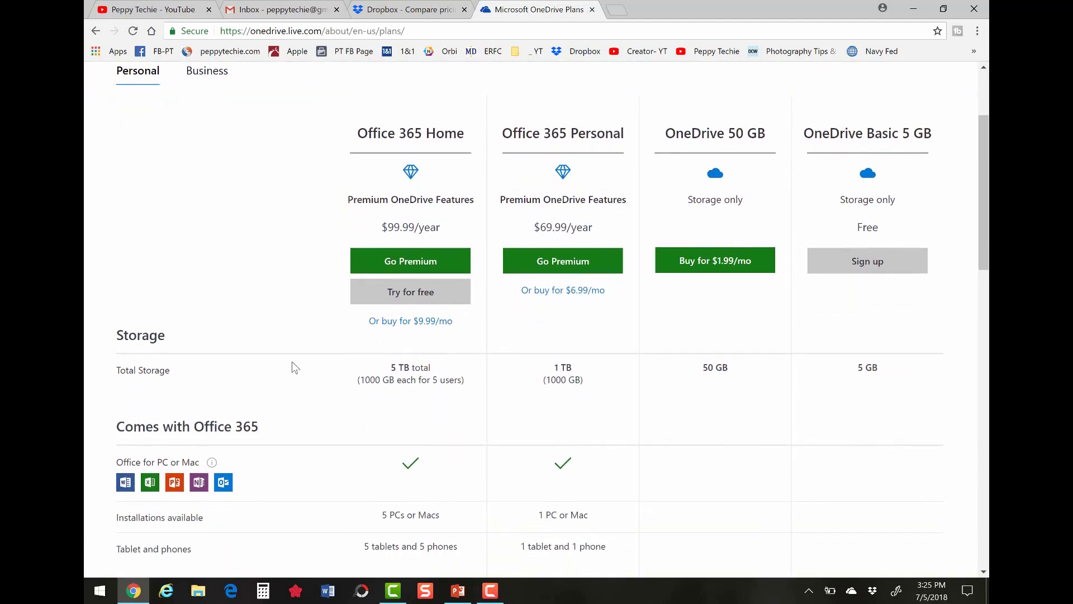
{"action": "left_click", "coordinate": [407, 9]}
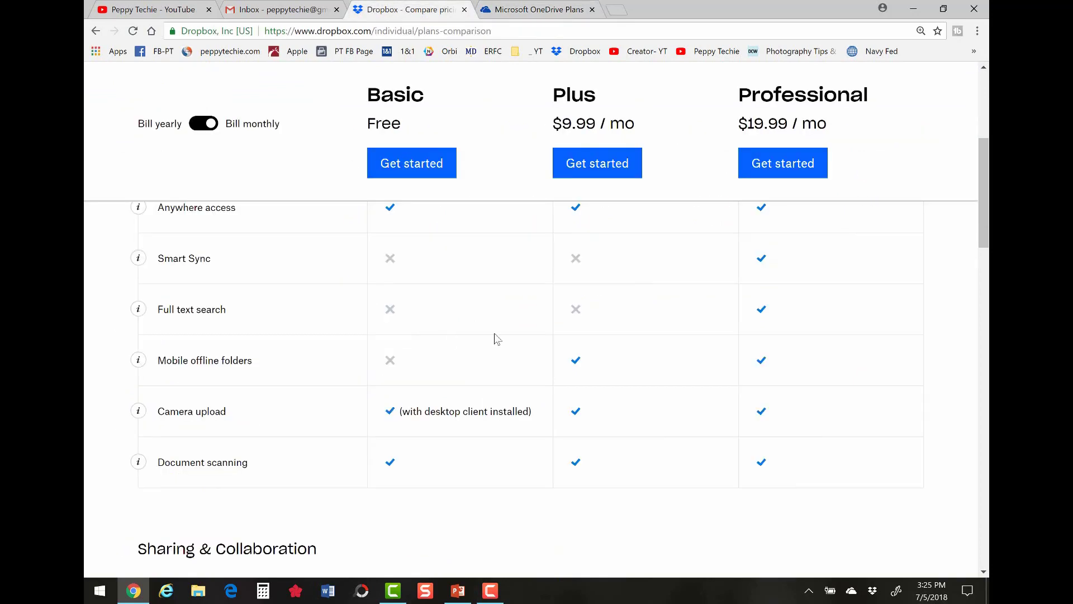
{"action": "scroll", "scroll_direction": "up", "scroll_amount": 3}
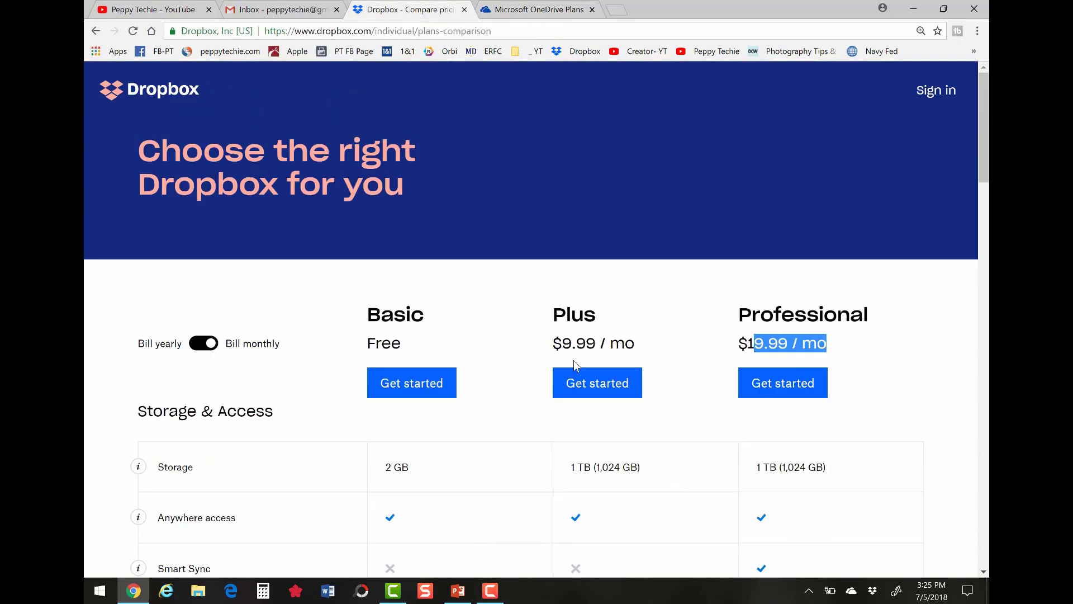
{"action": "scroll", "scroll_direction": "down", "scroll_amount": 3}
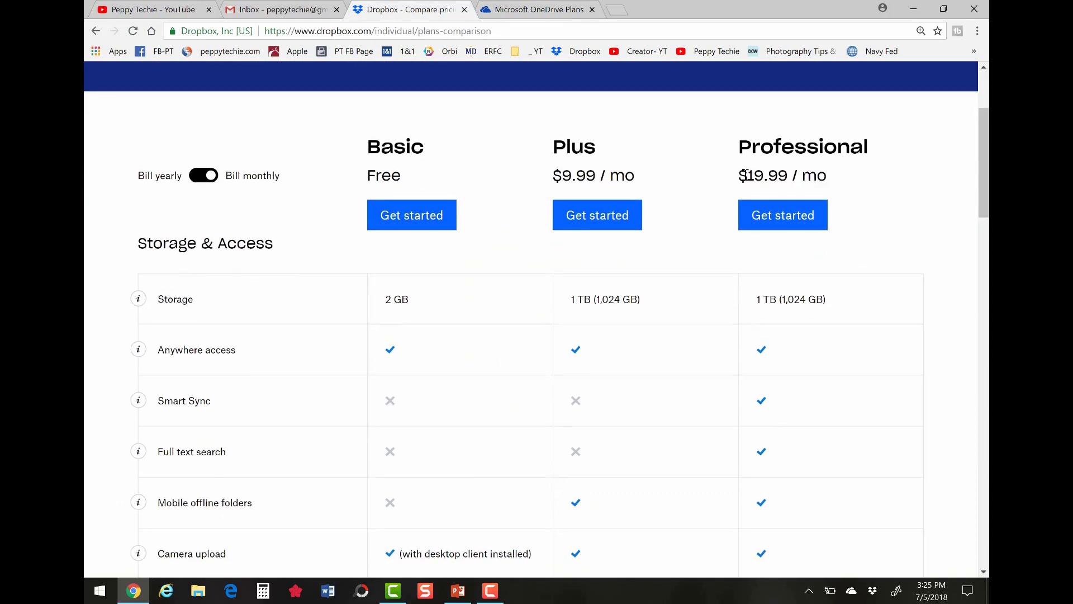
{"action": "mouse_move", "coordinate": [179, 400]}
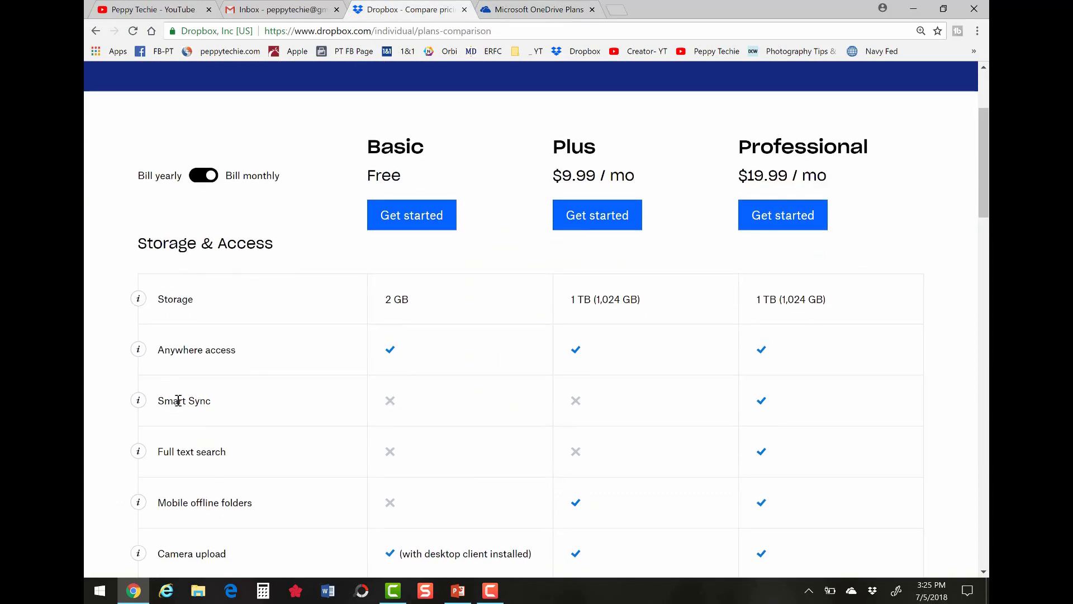
{"action": "left_click", "coordinate": [537, 9]}
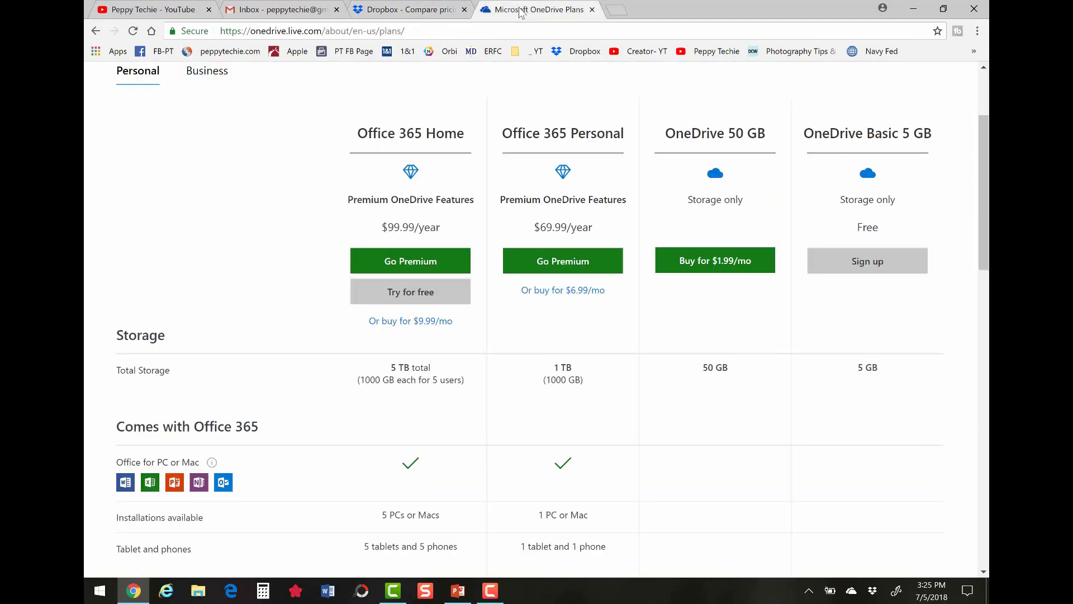
Scroll the OneDrive plans page to the Other core features rows including Files On Demand
{"action": "scroll", "scroll_direction": "down", "scroll_amount": 3}
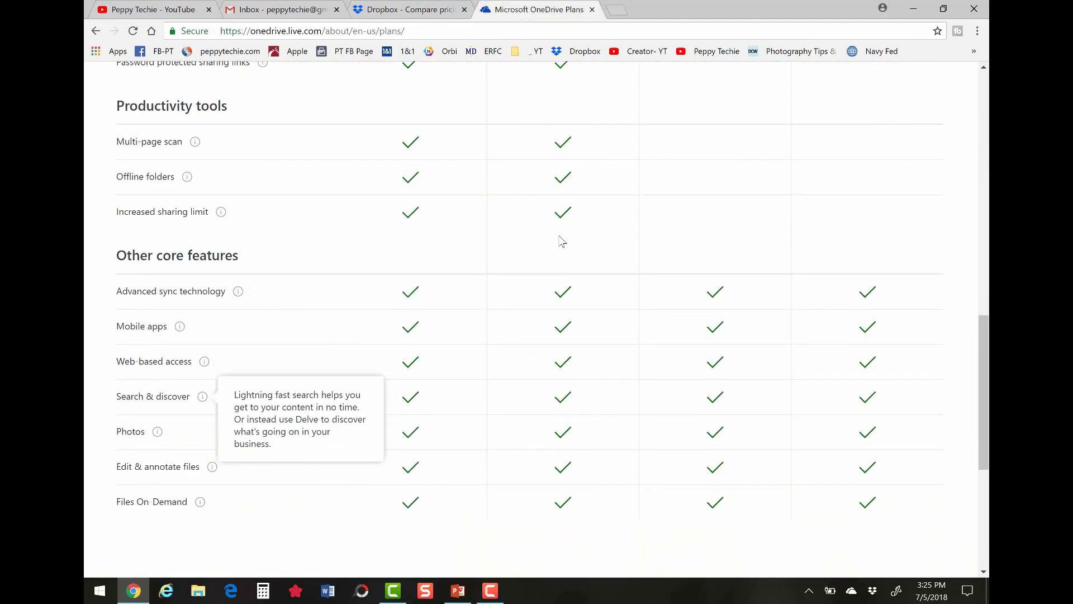
{"action": "mouse_move", "coordinate": [529, 341]}
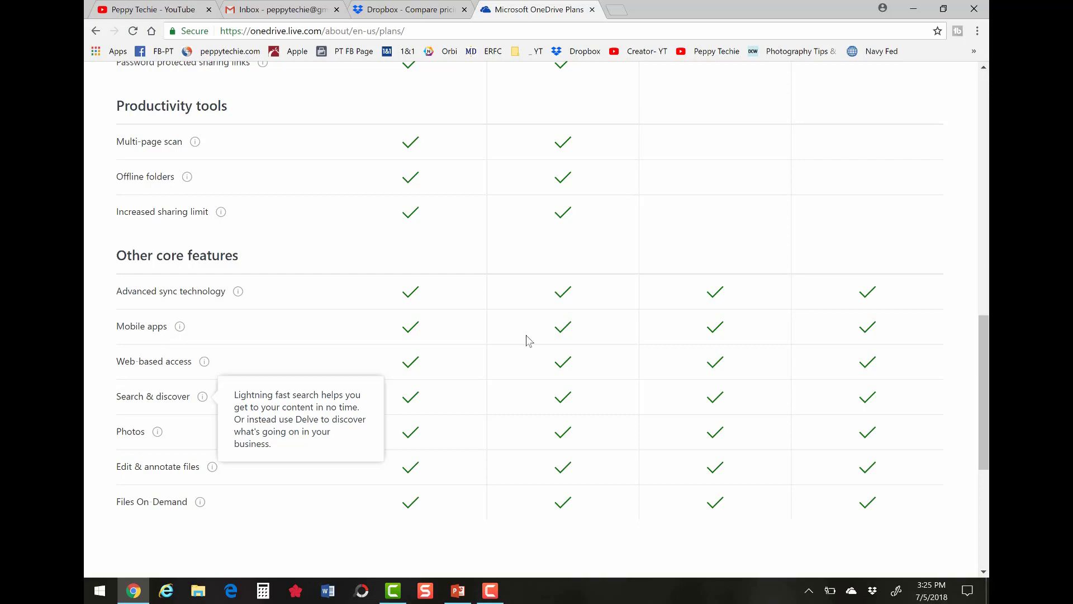